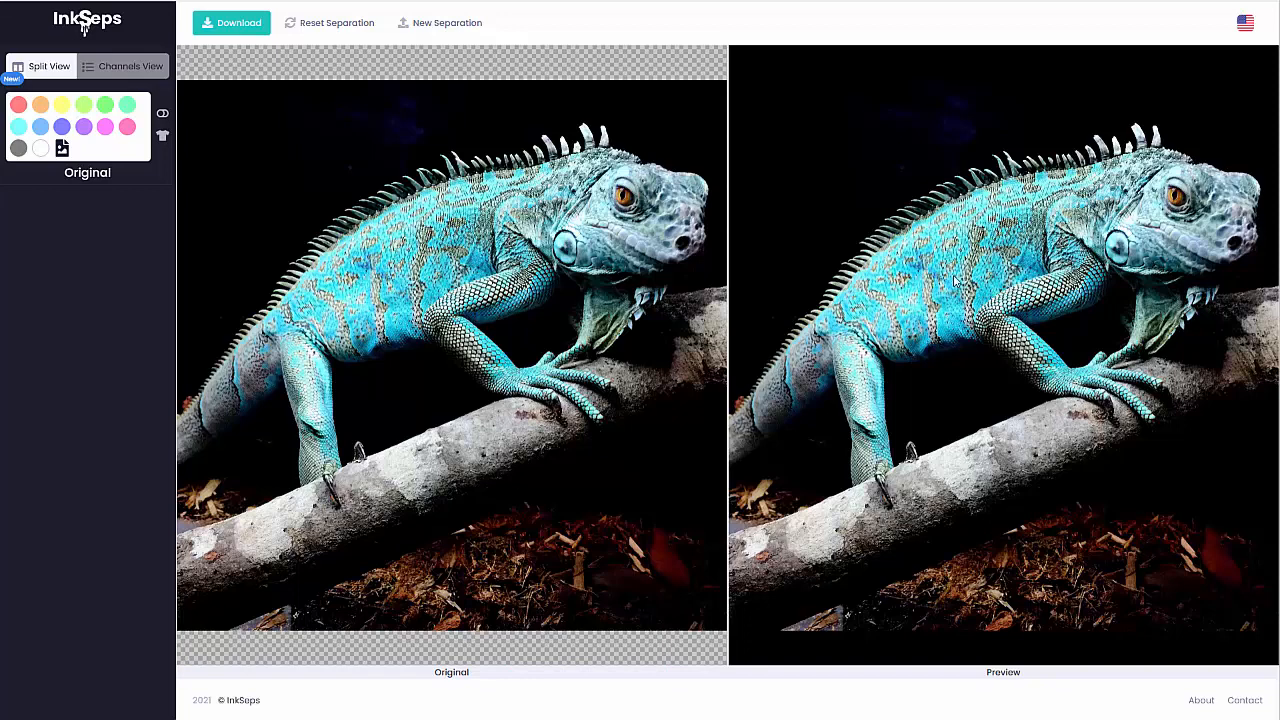
mouse_move(850, 352)
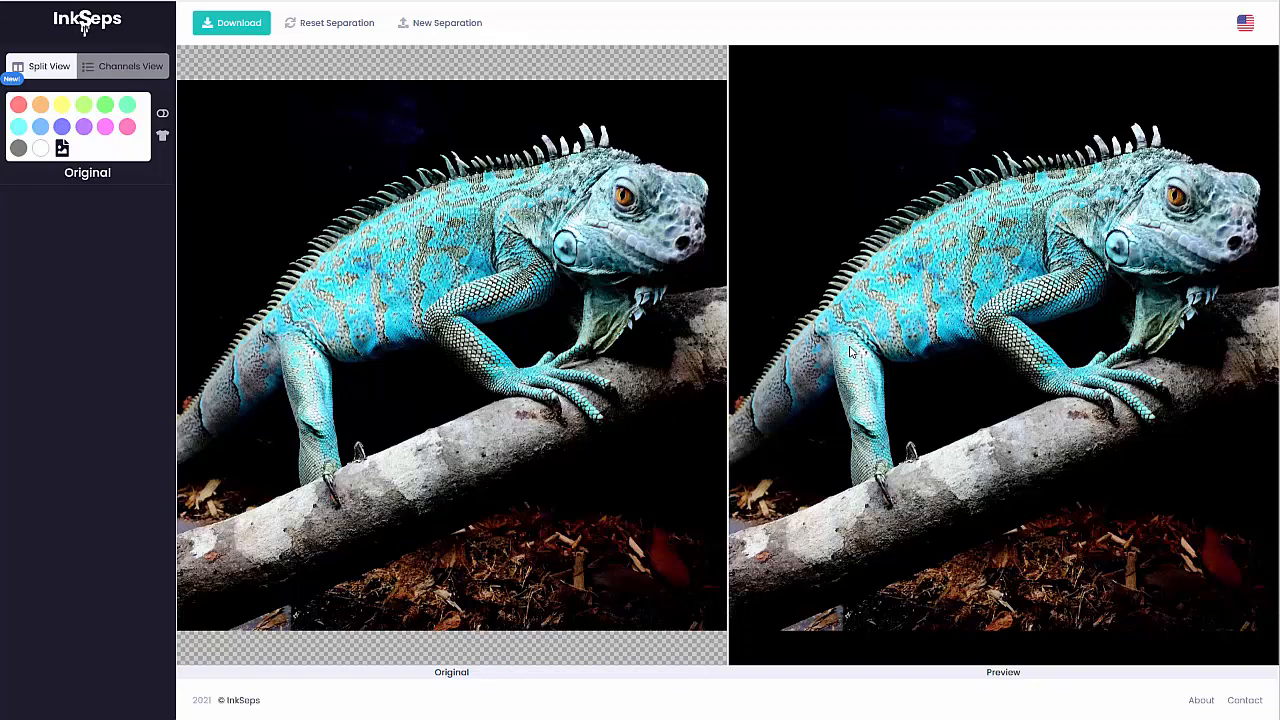
mouse_move(852, 352)
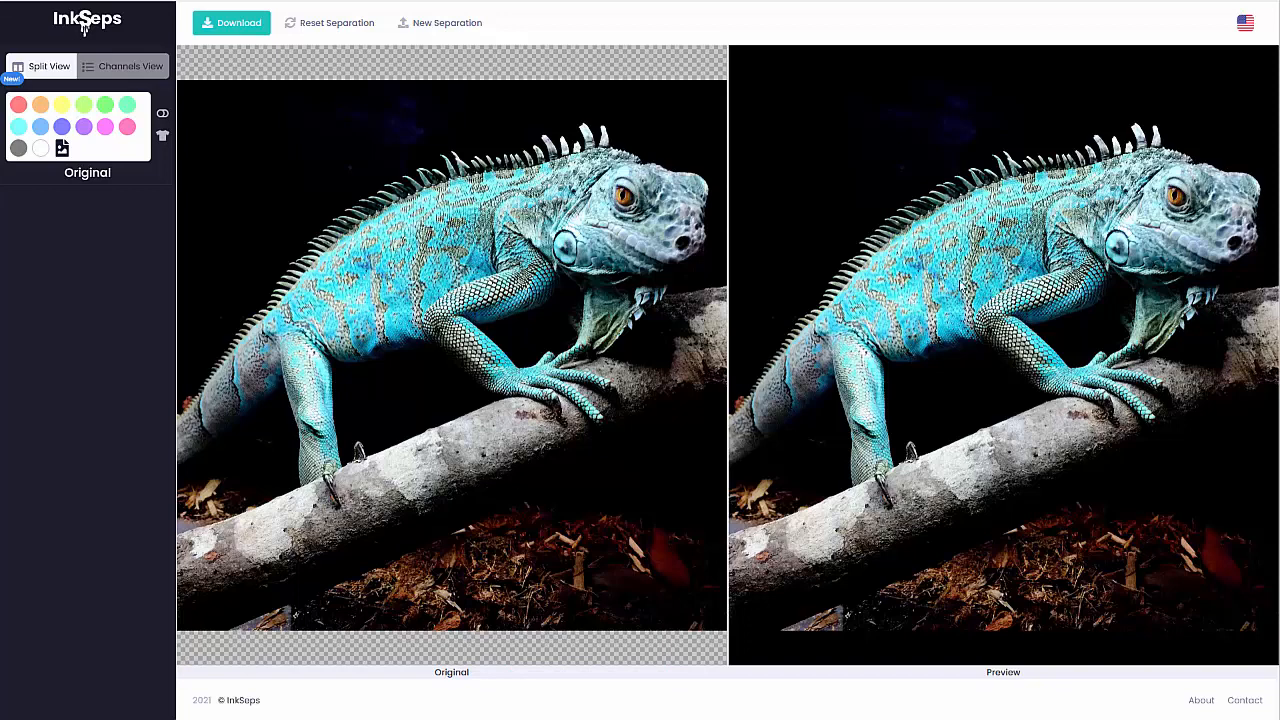
mouse_move(124, 144)
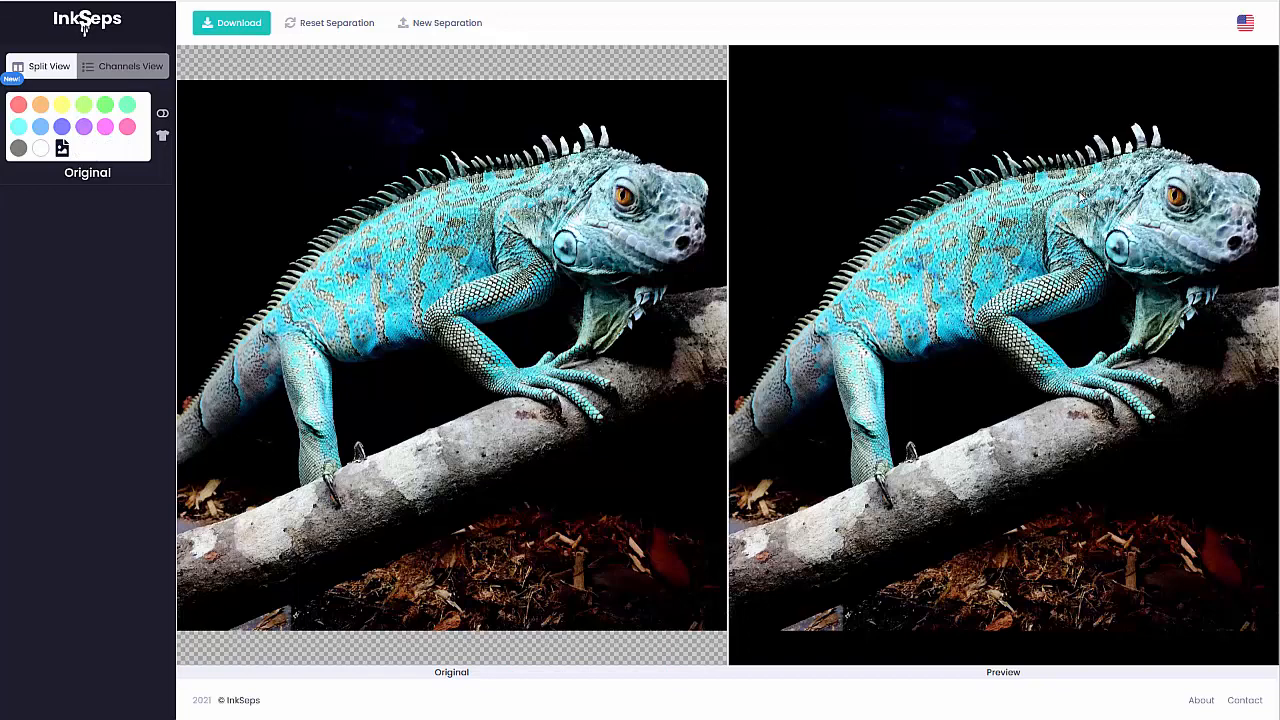
mouse_move(124, 188)
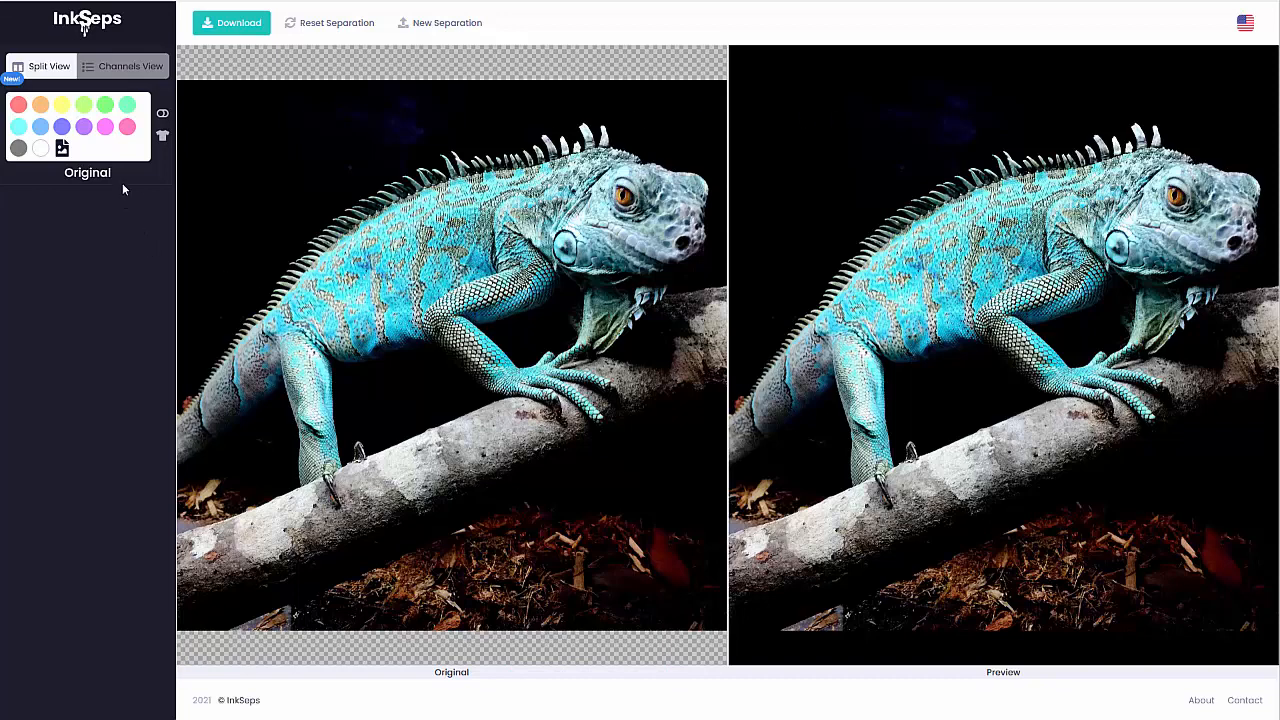
mouse_move(128, 128)
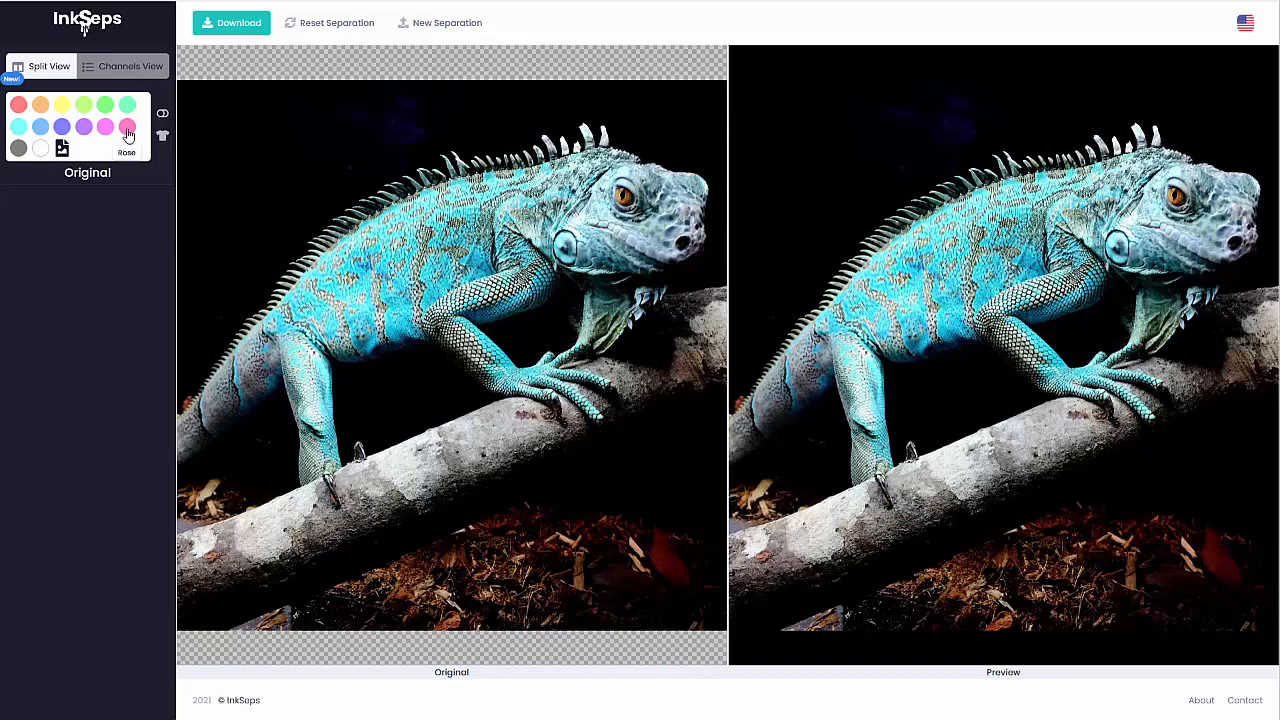
mouse_move(944, 316)
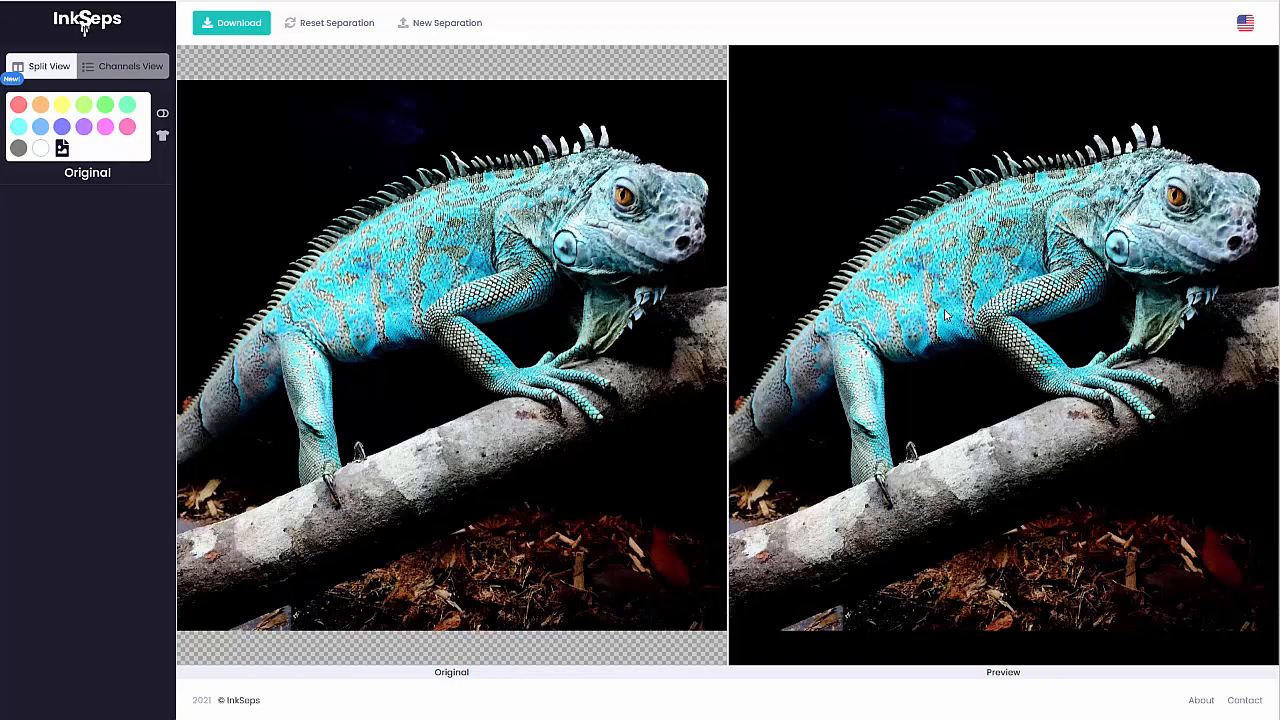
mouse_move(264, 144)
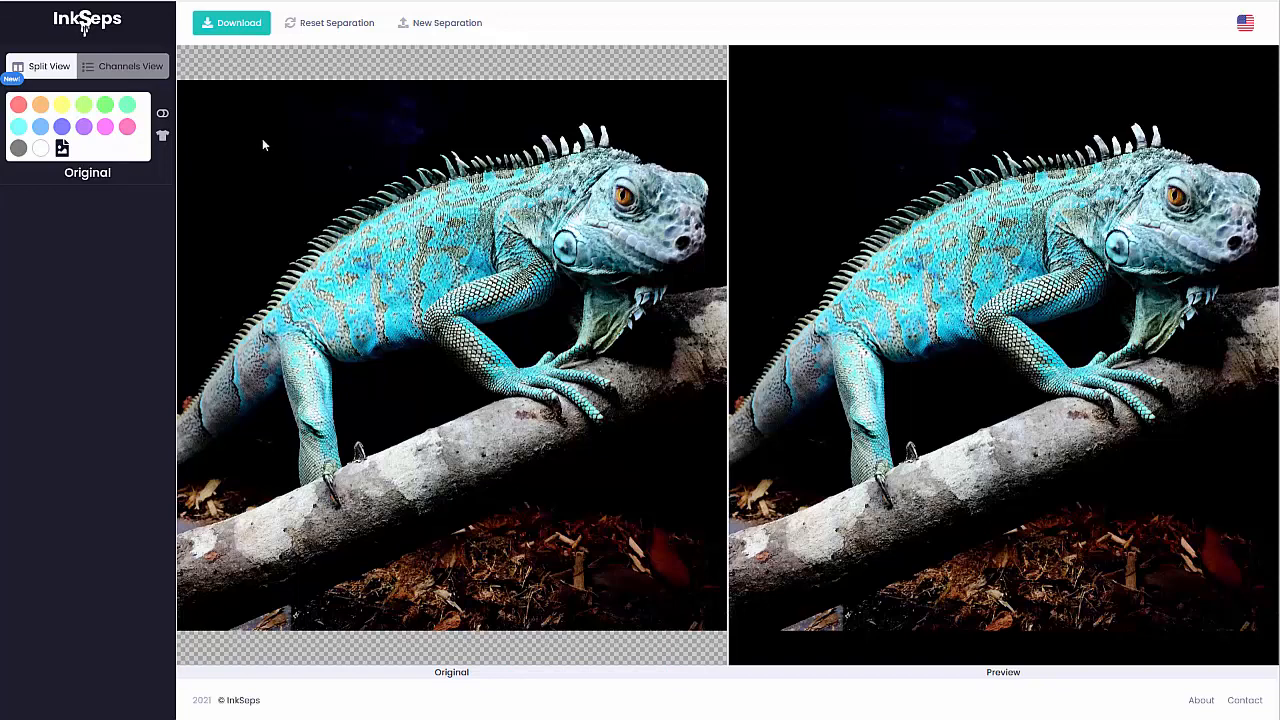
Step: Delete the pink and violet inks, then start merging the Blue ink
left_click(128, 126)
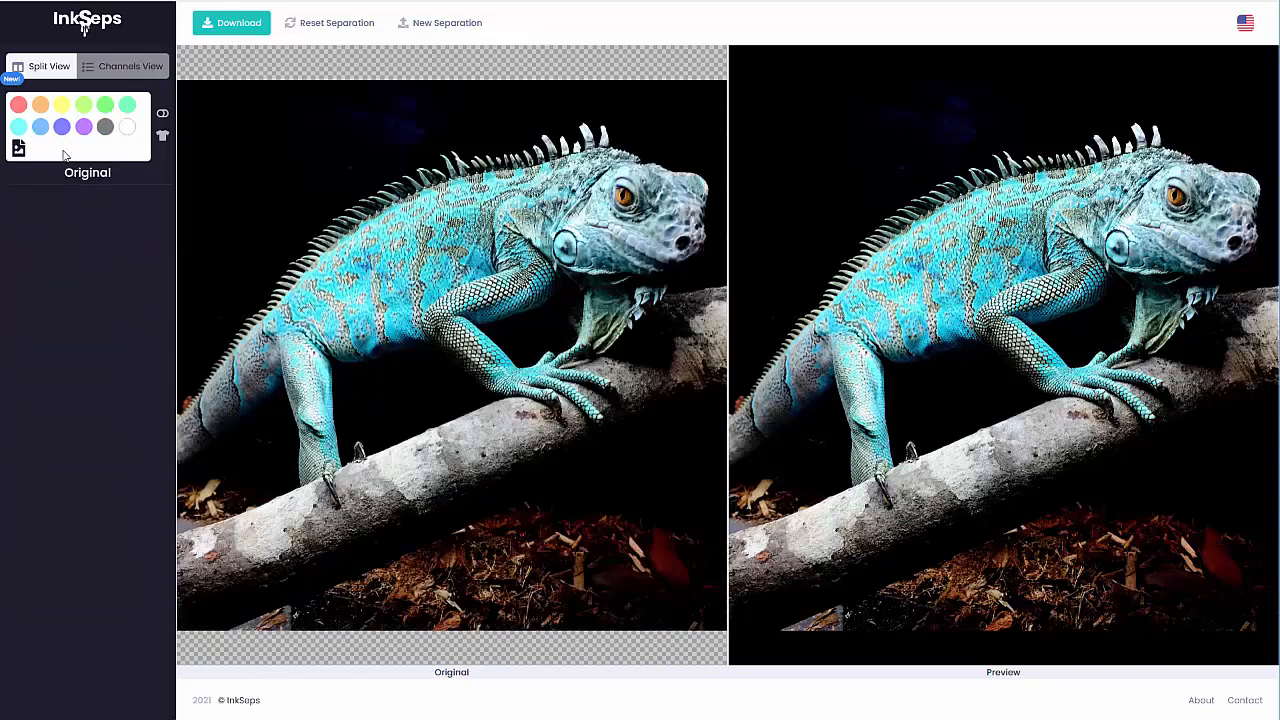
left_click(84, 126)
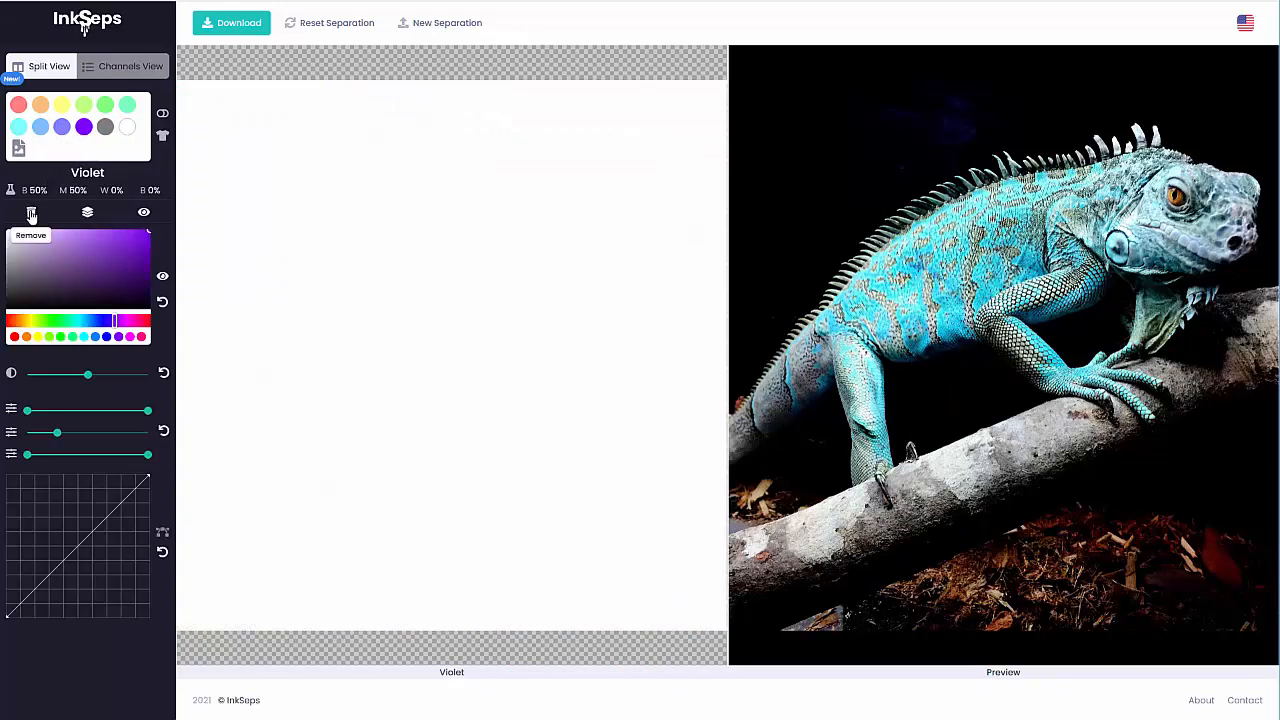
left_click(62, 128)
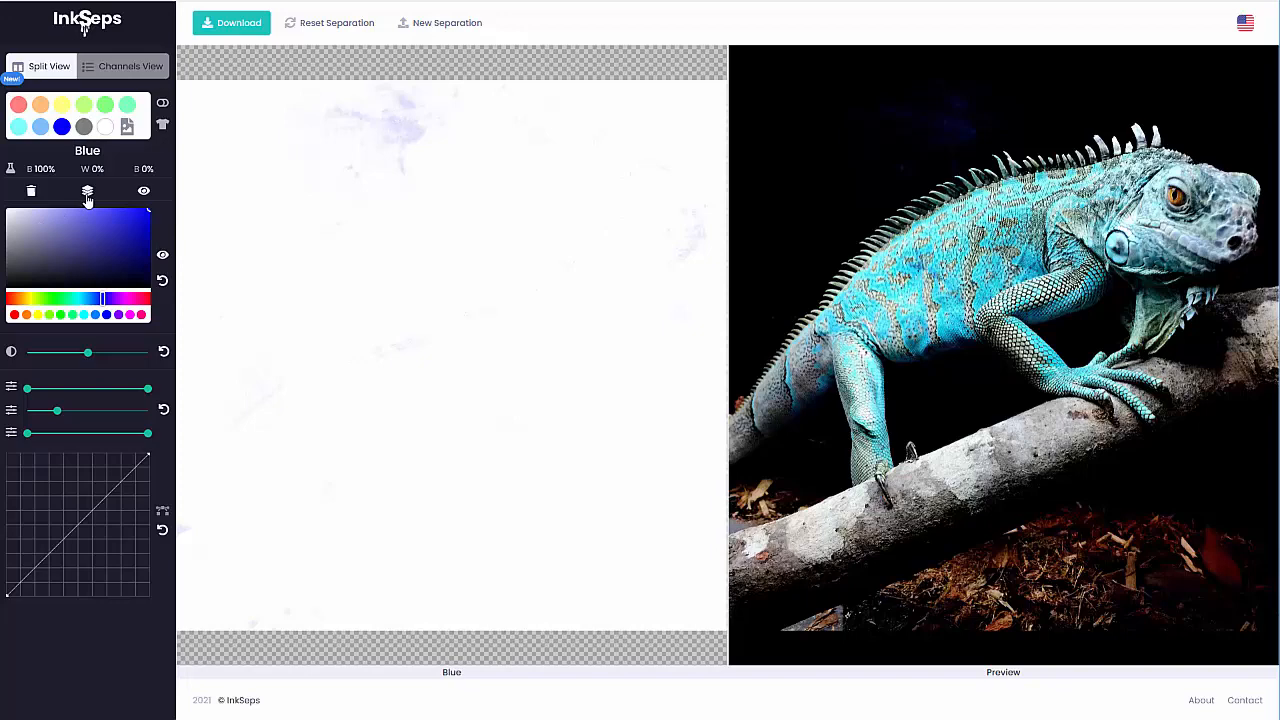
left_click(88, 192)
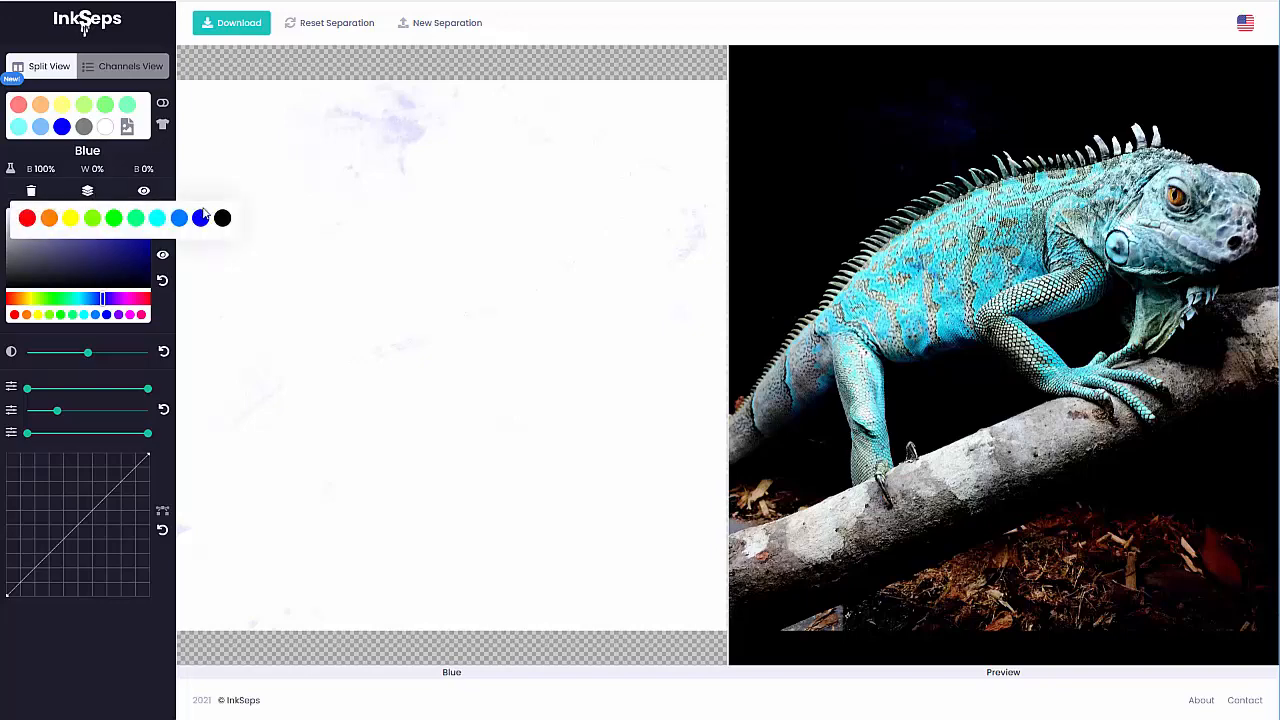
Step: Merge the Blue ink into Black and inspect the Azure, Cyan and Mint channels
left_click(84, 126)
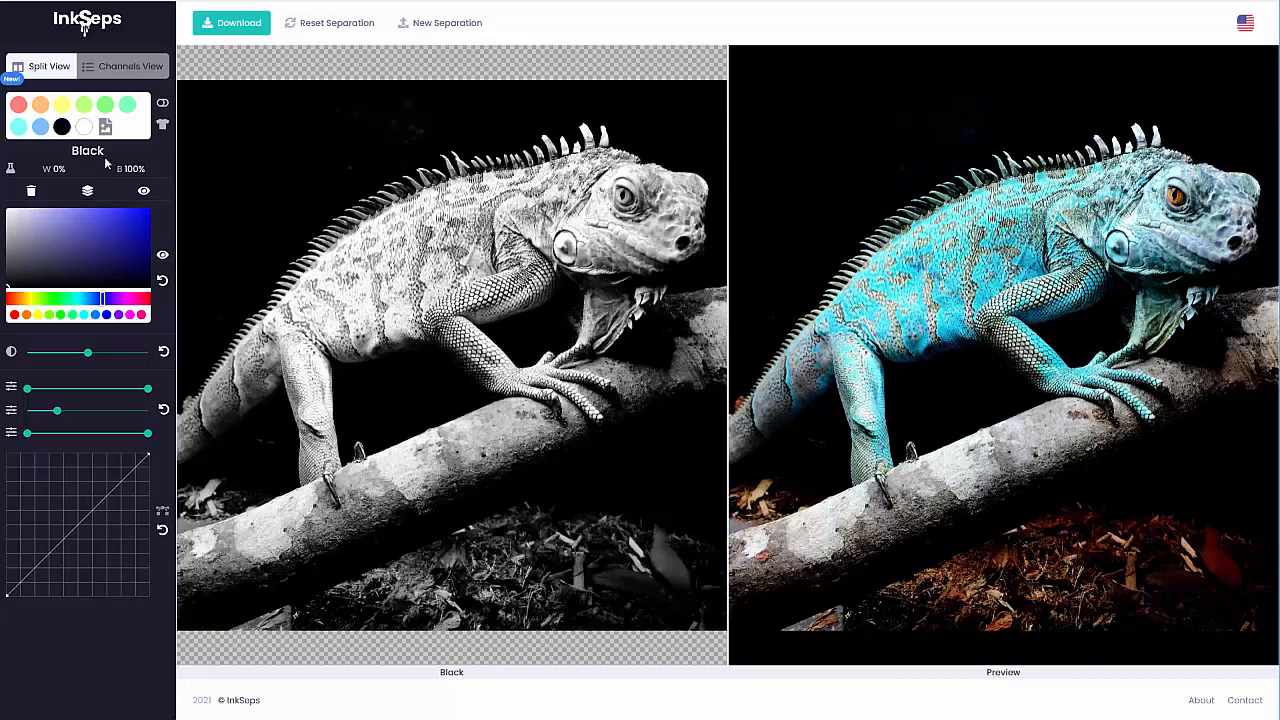
left_click(40, 126)
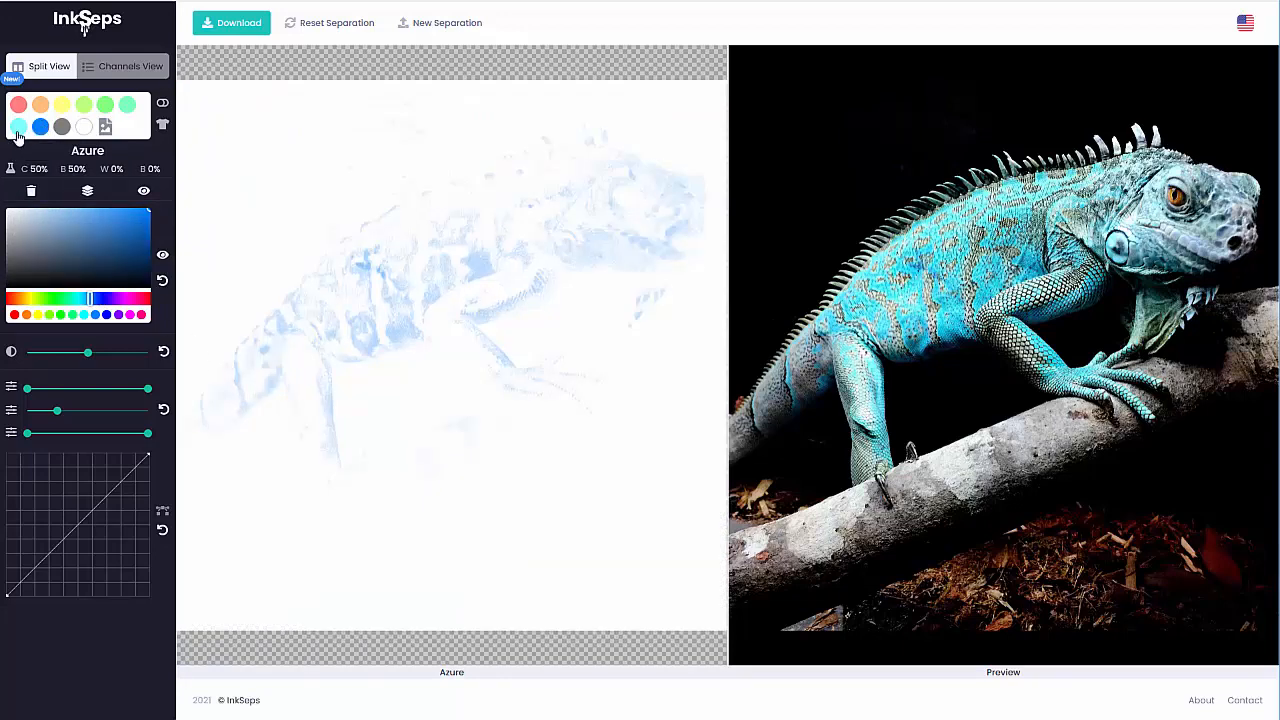
left_click(128, 104)
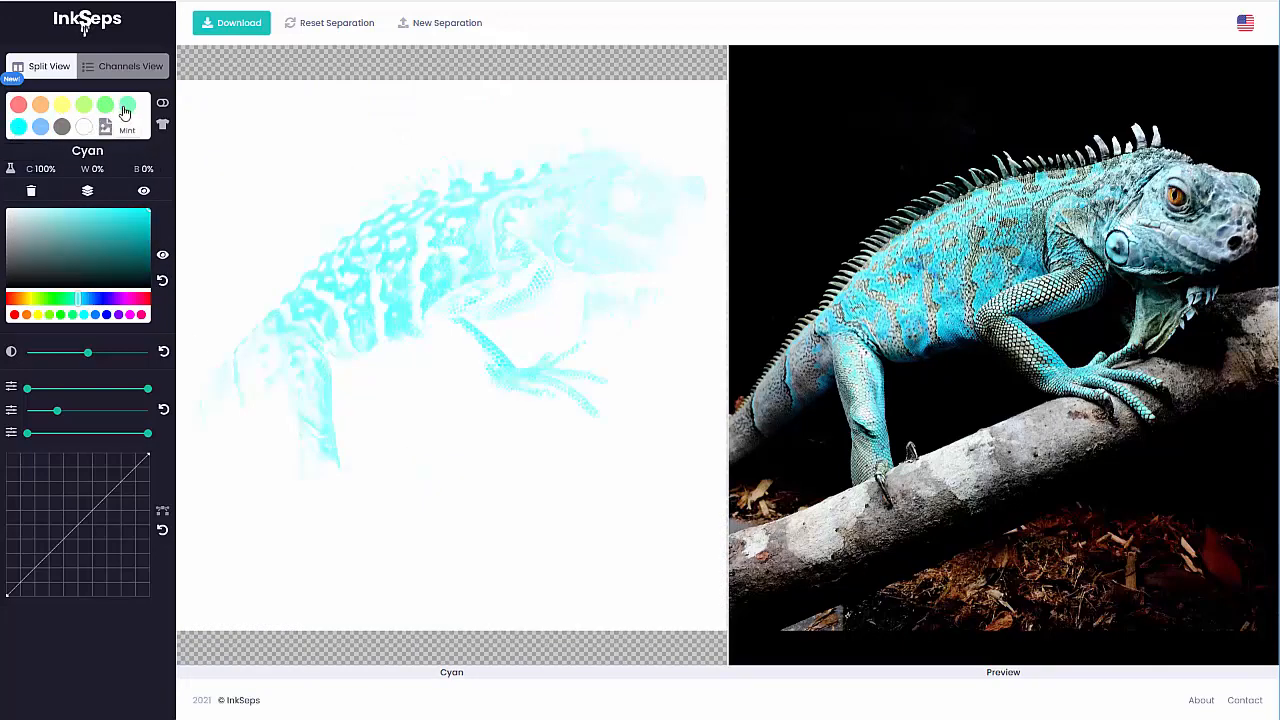
left_click(126, 104)
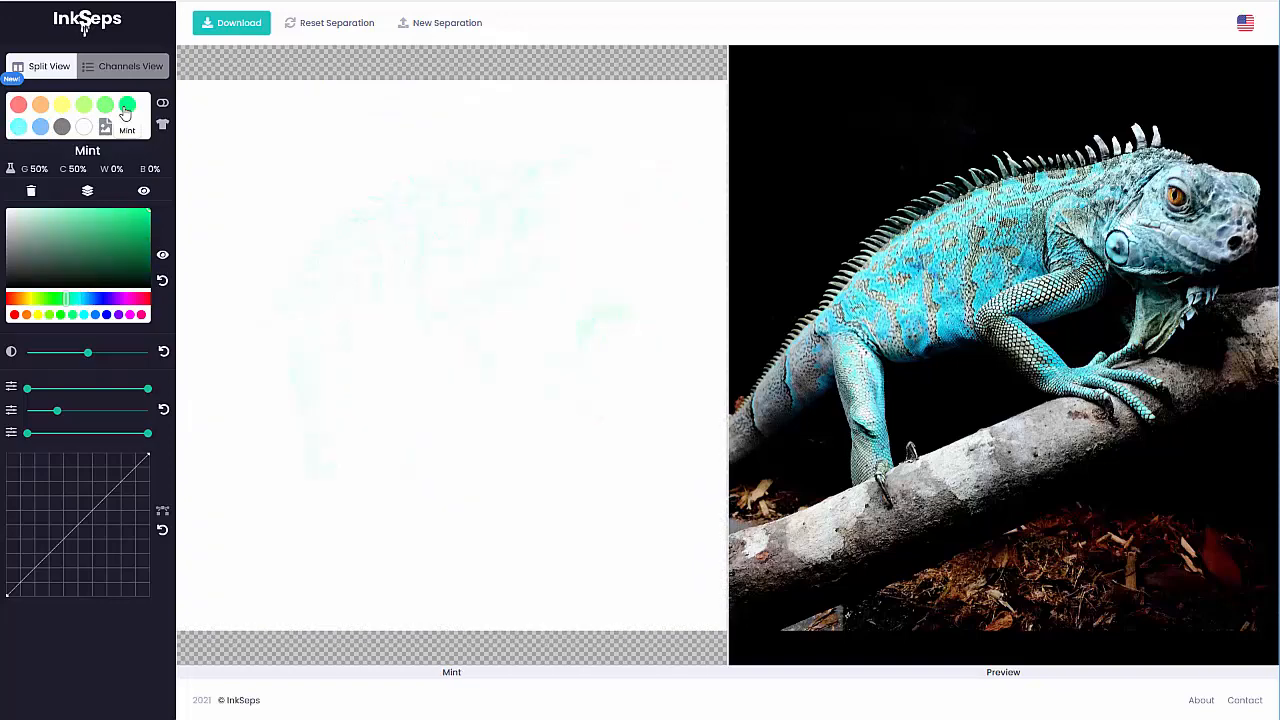
Step: Merge the Mint and Azure inks into the Cyan channel
left_click(88, 192)
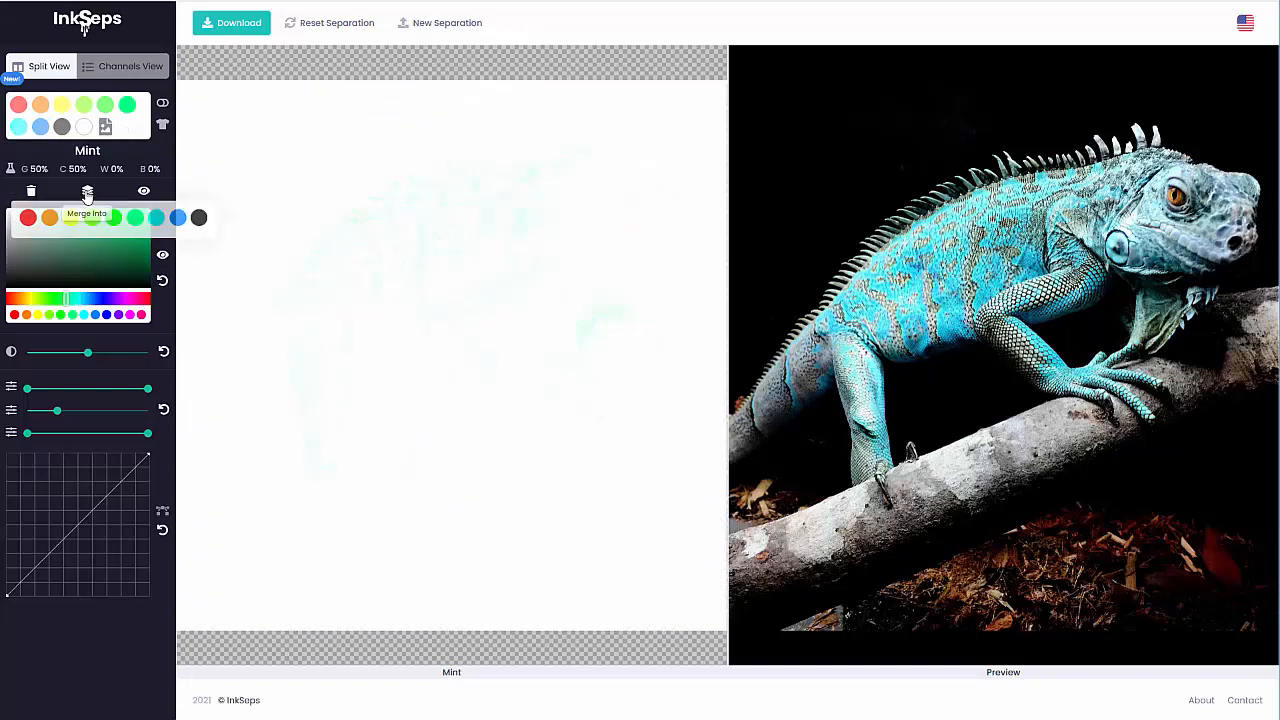
mouse_move(156, 218)
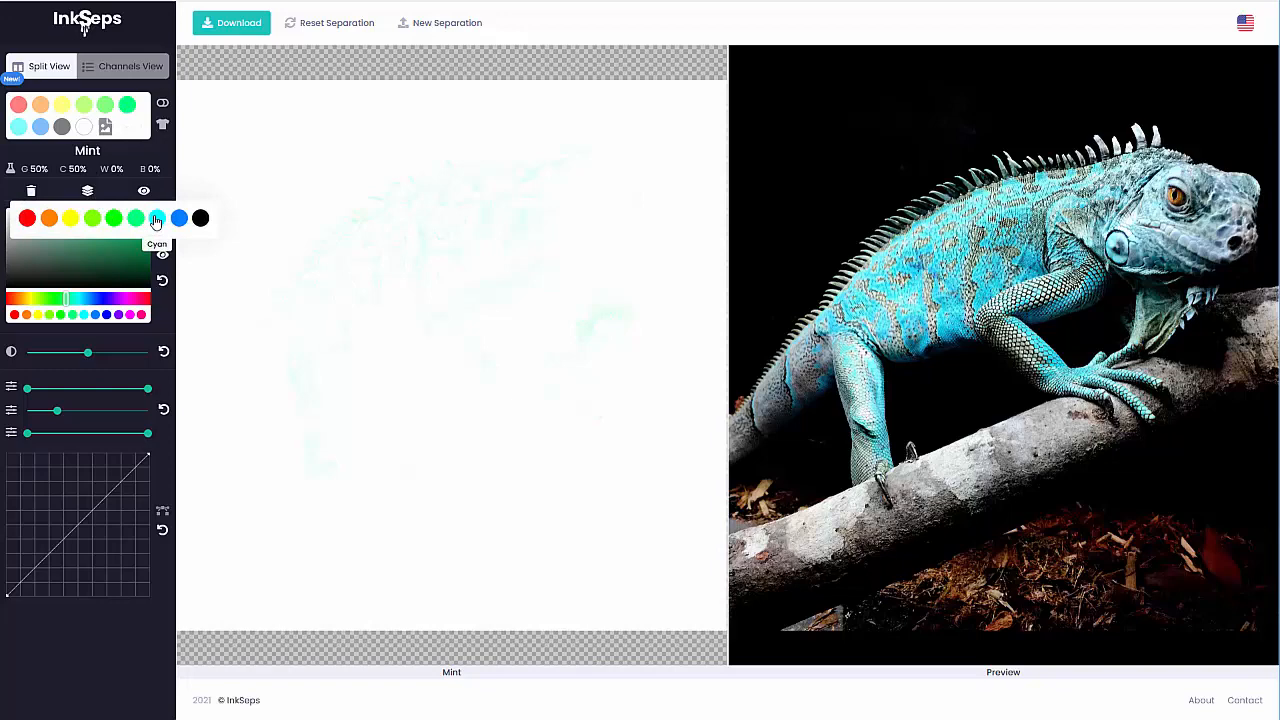
left_click(18, 128)
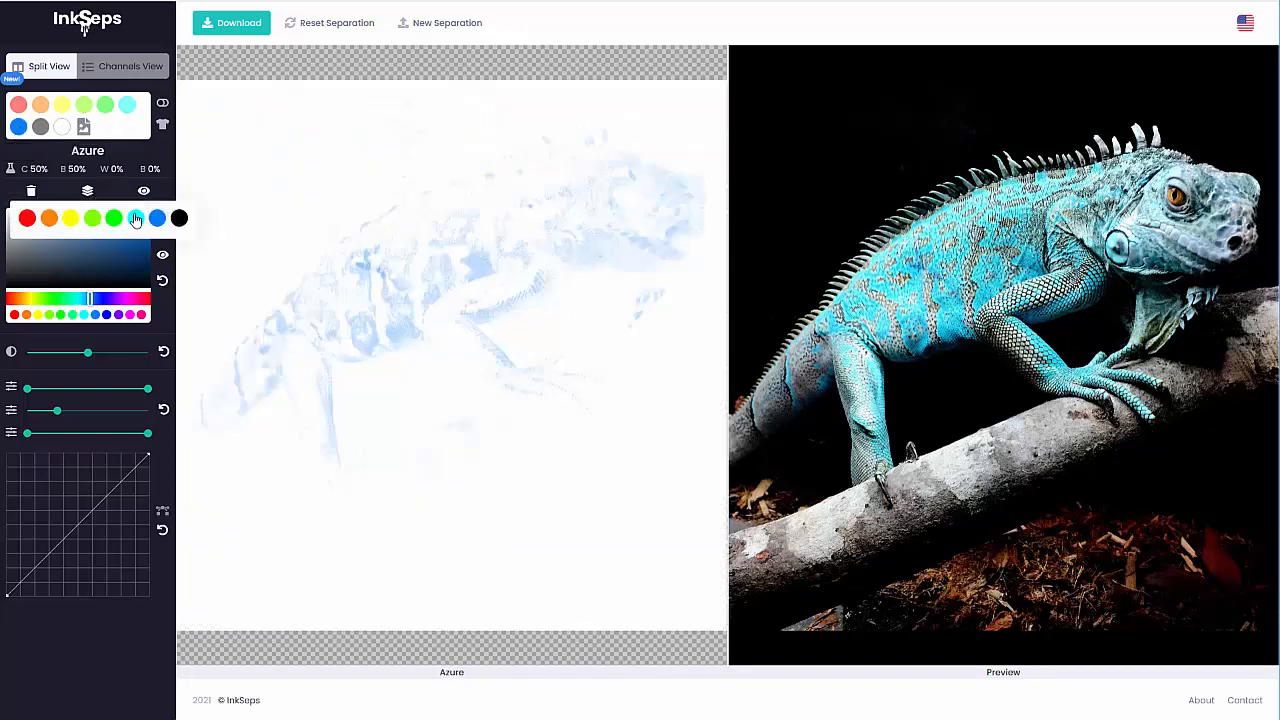
left_click(128, 104)
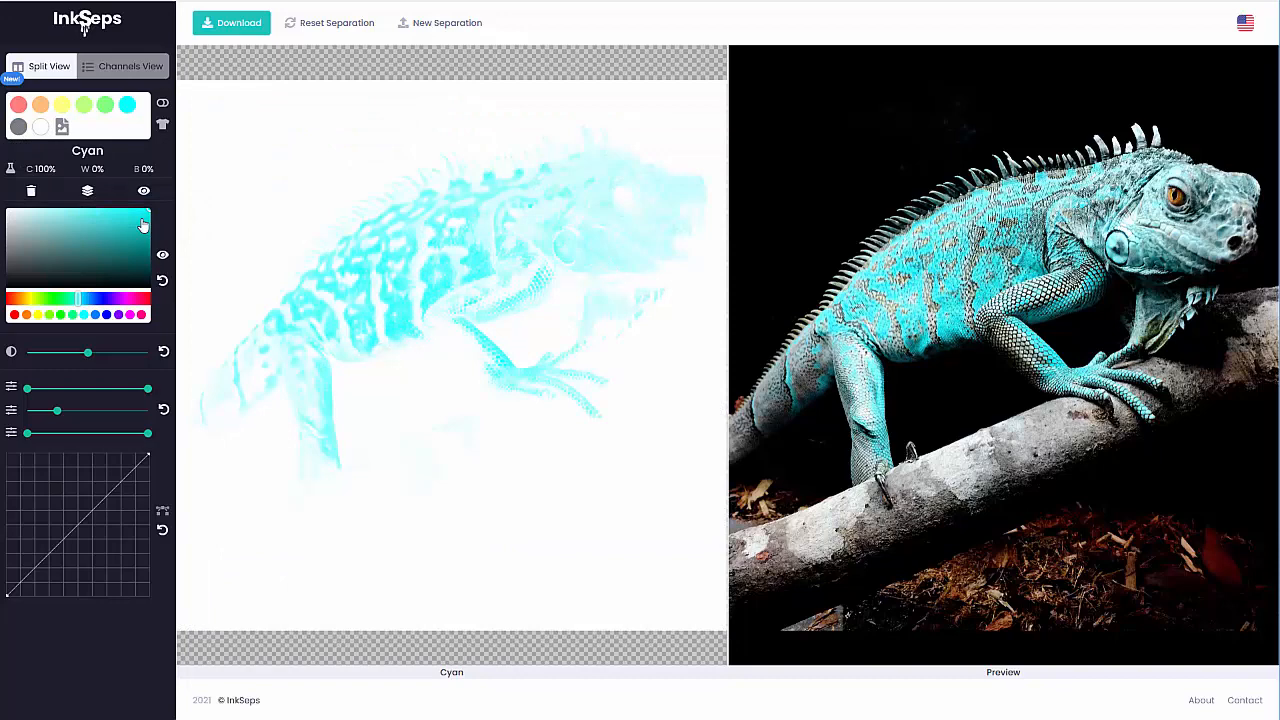
Step: Adjust the custom cyan channel while flipping back to the original photo to compare
left_click(40, 126)
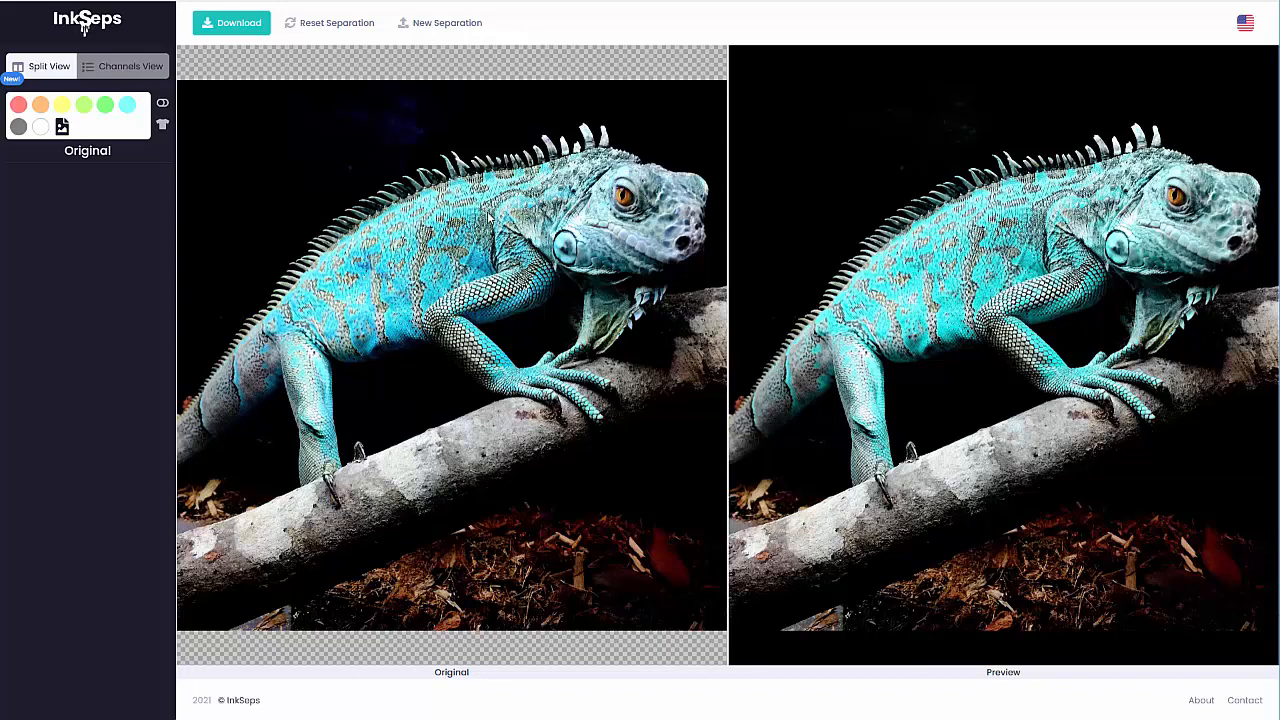
left_click(128, 104)
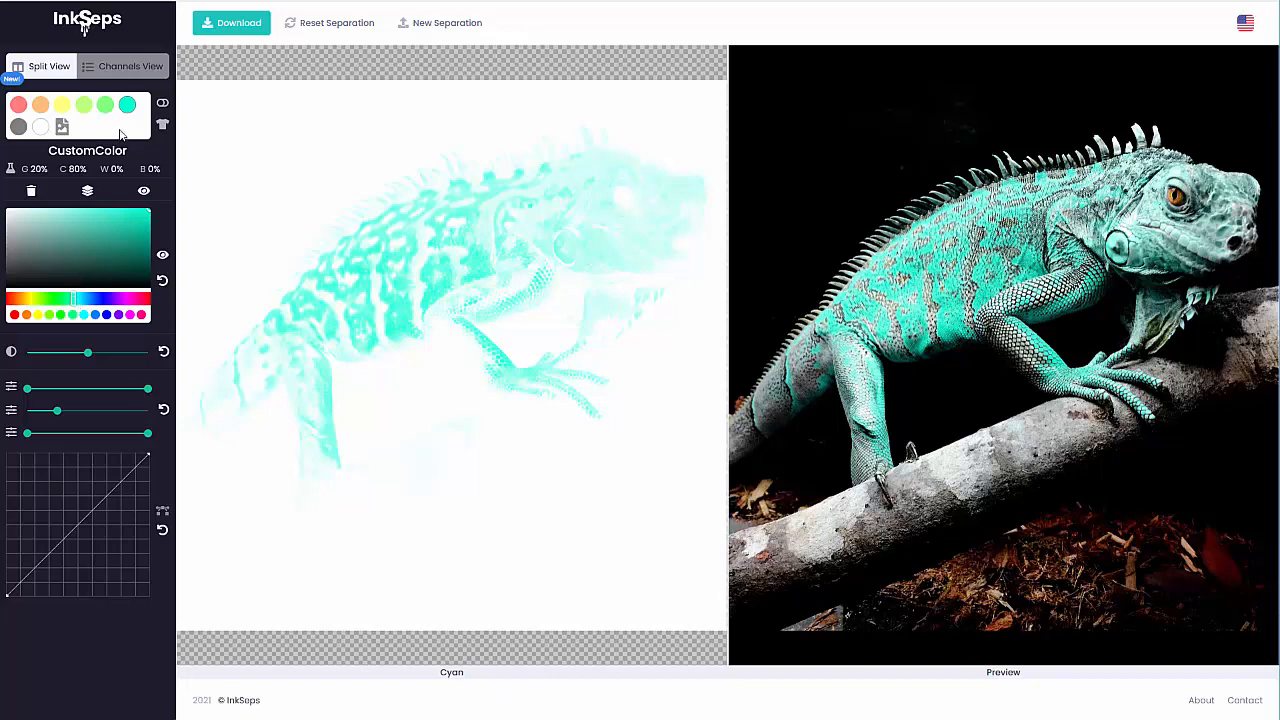
left_click(60, 126)
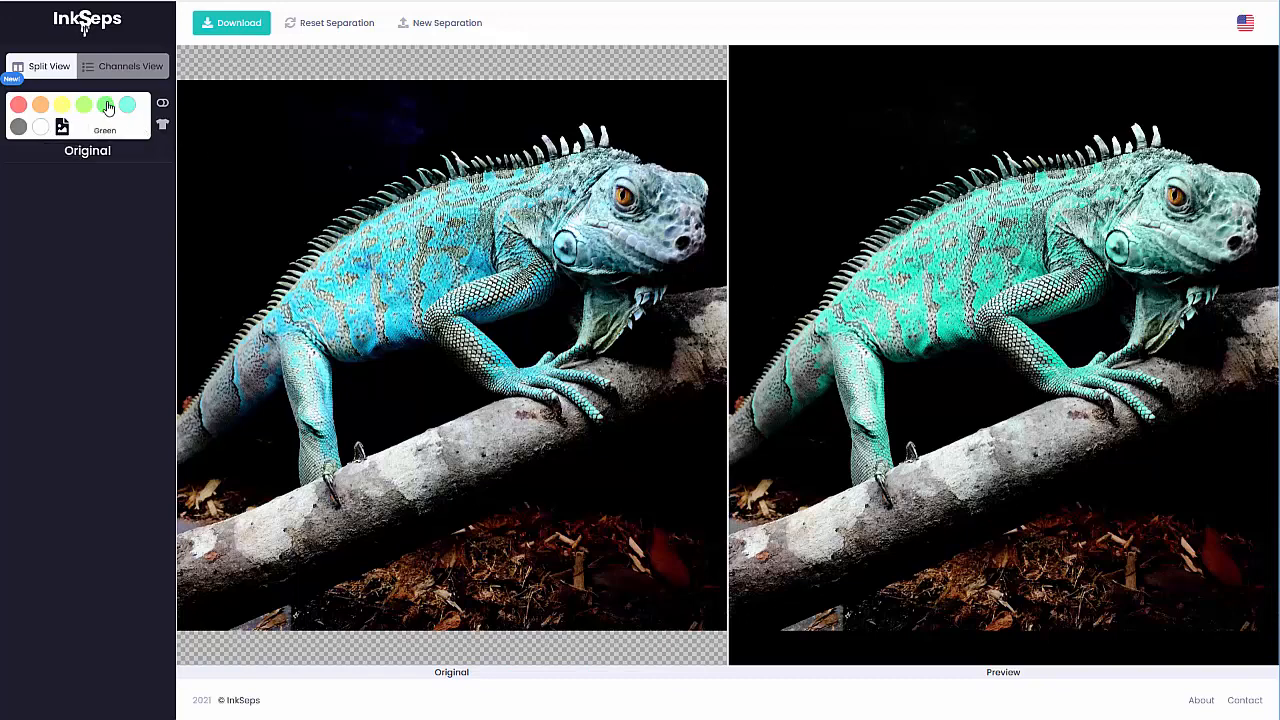
left_click(104, 104)
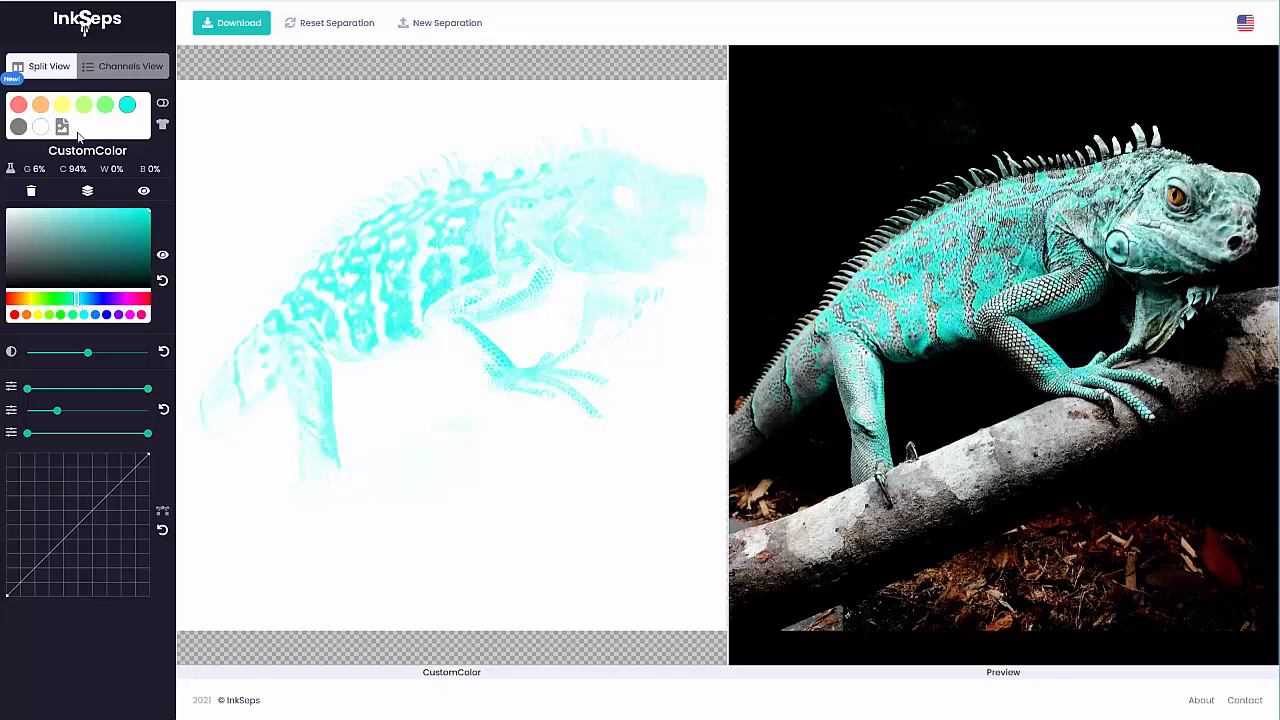
left_click(62, 126)
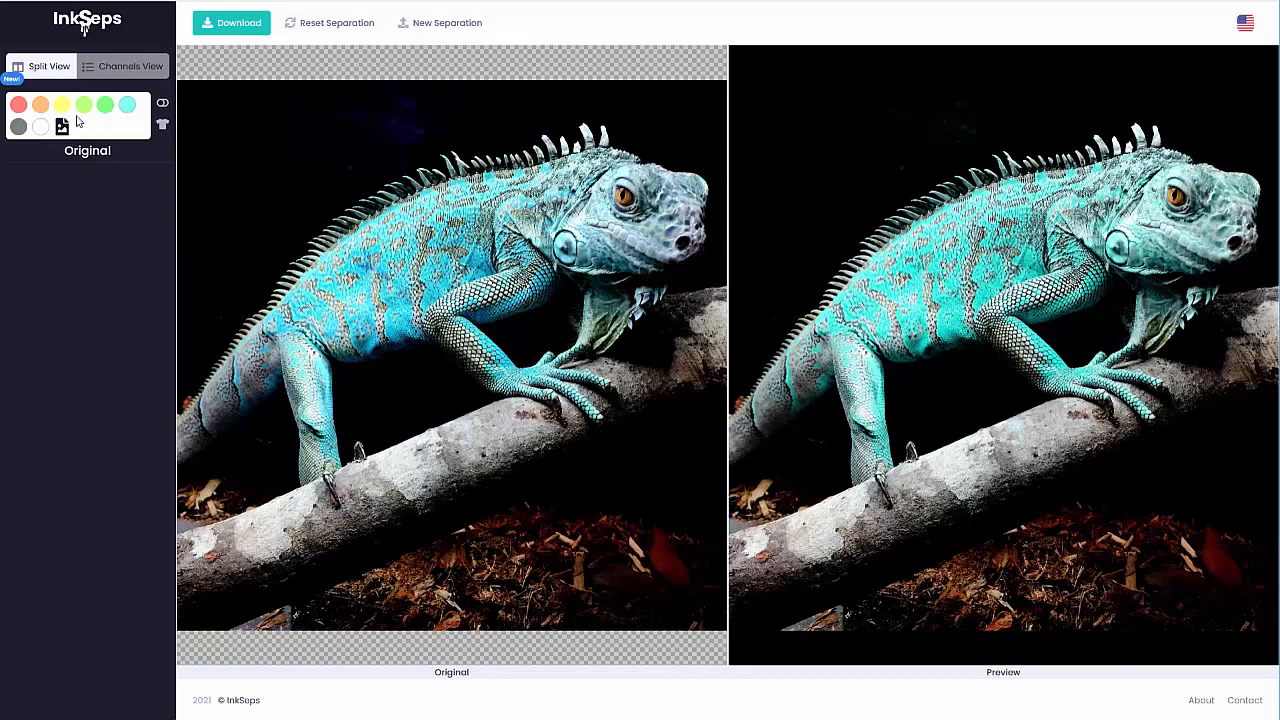
left_click(128, 104)
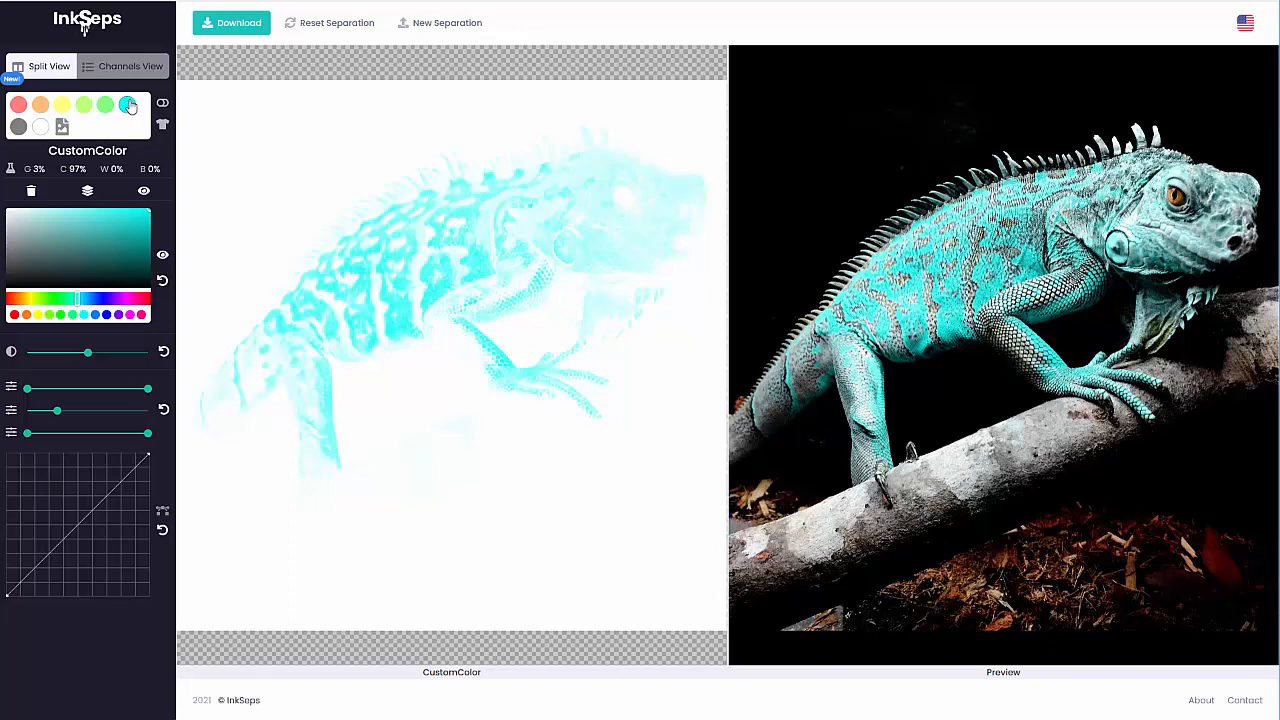
left_click(60, 128)
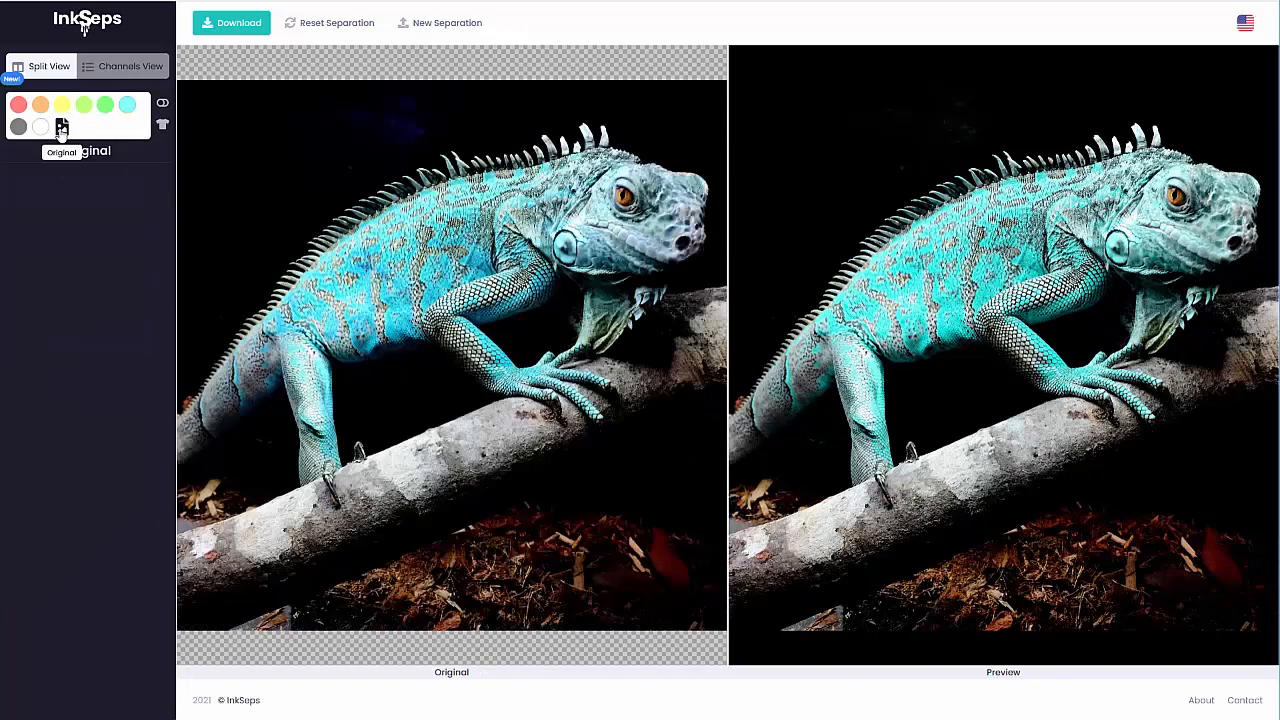
Step: Pick a strong cyan (about C 92%) for the CustomColor ink and return to the Original view
left_click(128, 104)
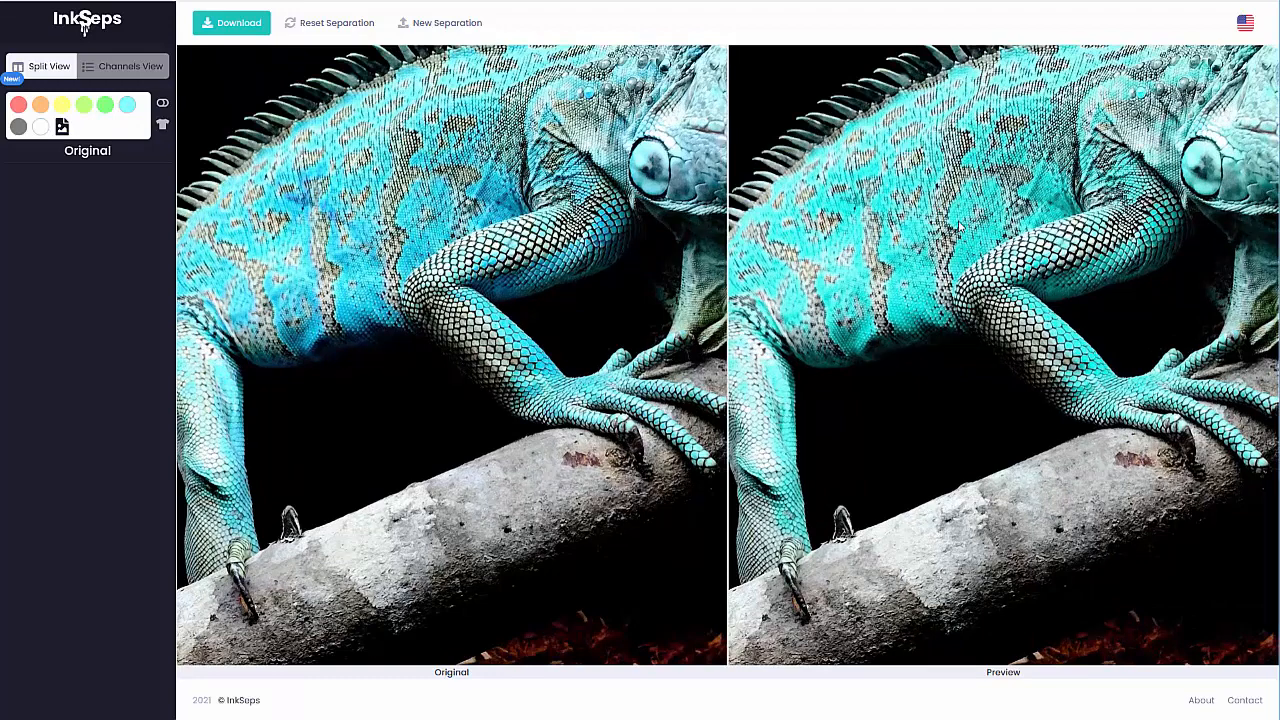
left_click(128, 104)
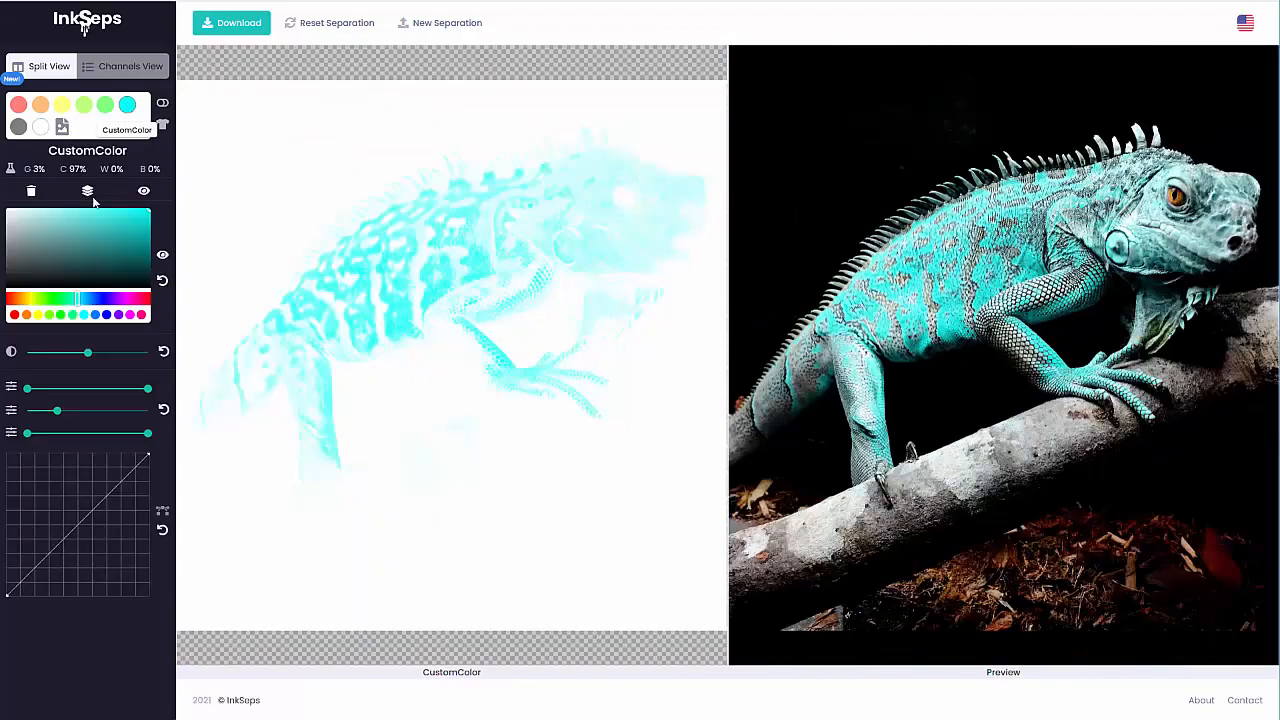
left_click(82, 304)
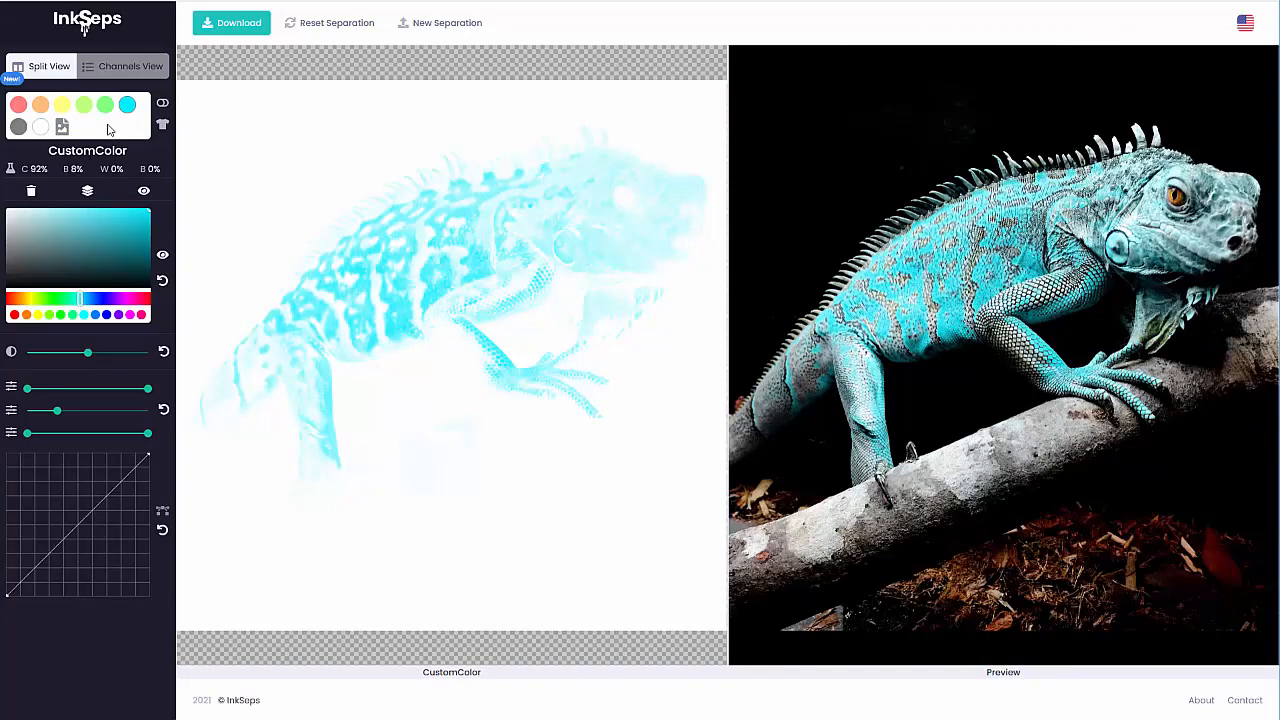
left_click(62, 124)
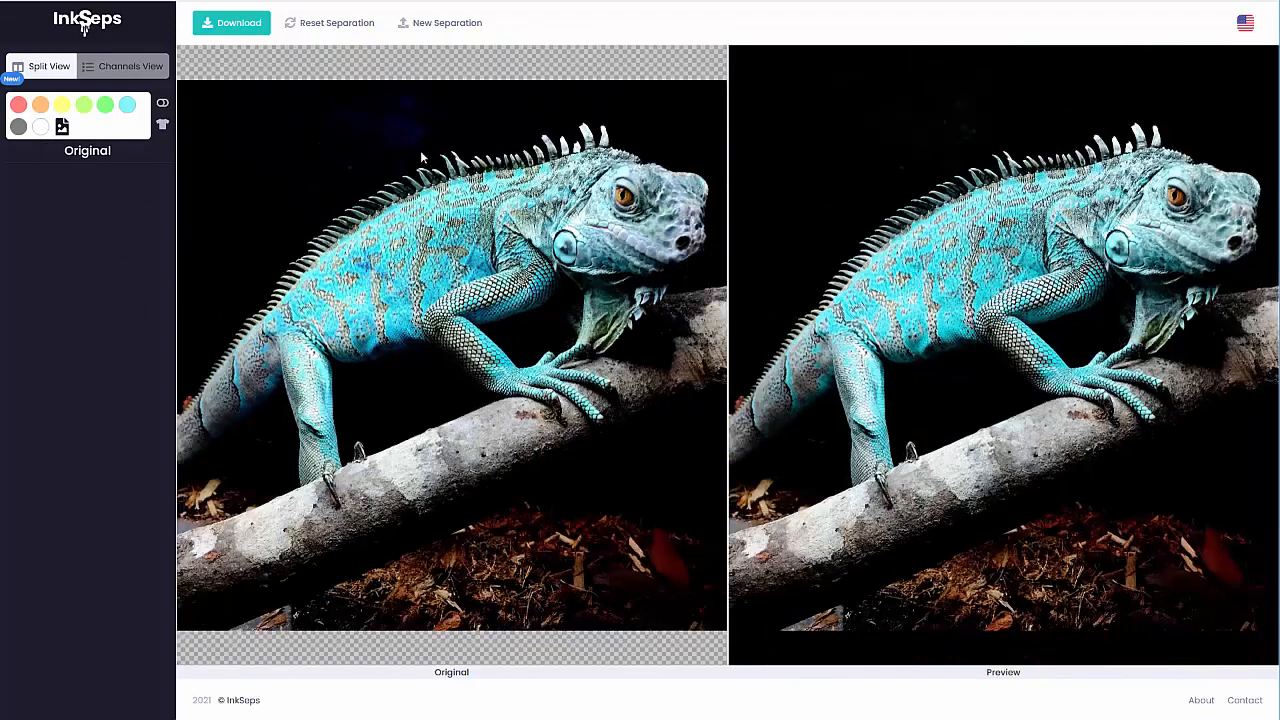
Step: Delete the Green and Yellow channels, then look at the Orange and Red channels
left_click(104, 104)
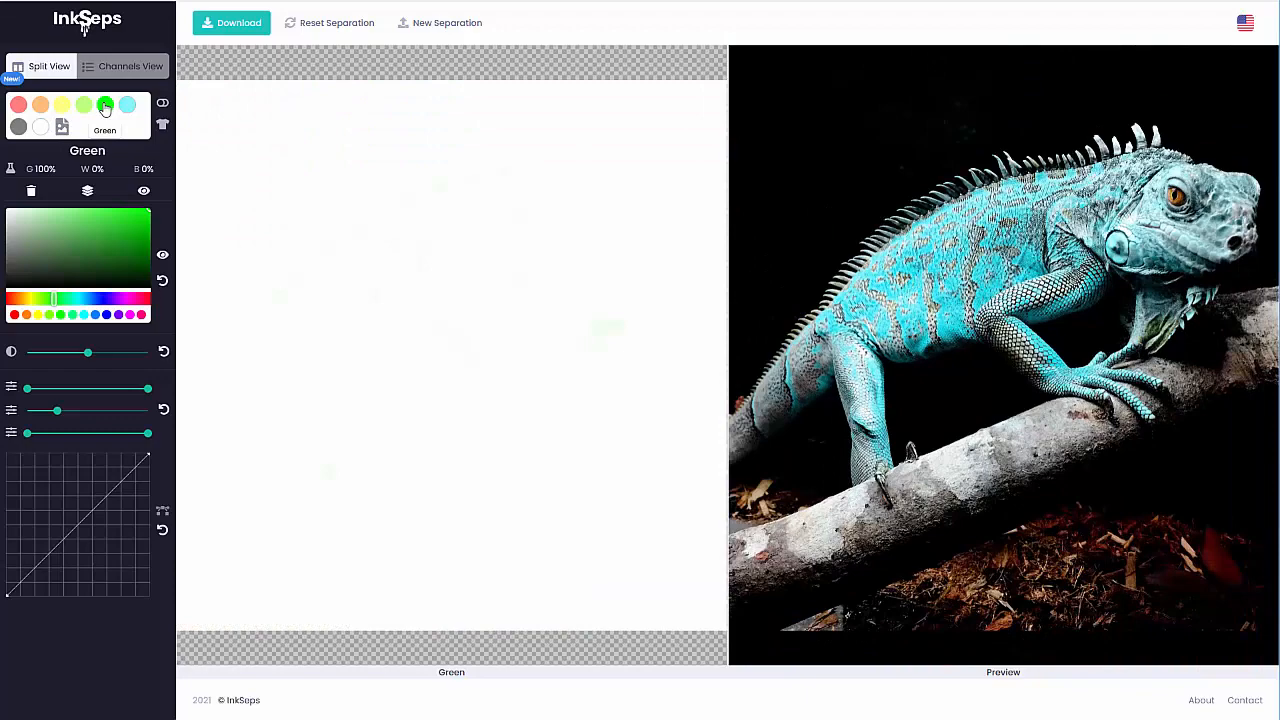
left_click(128, 104)
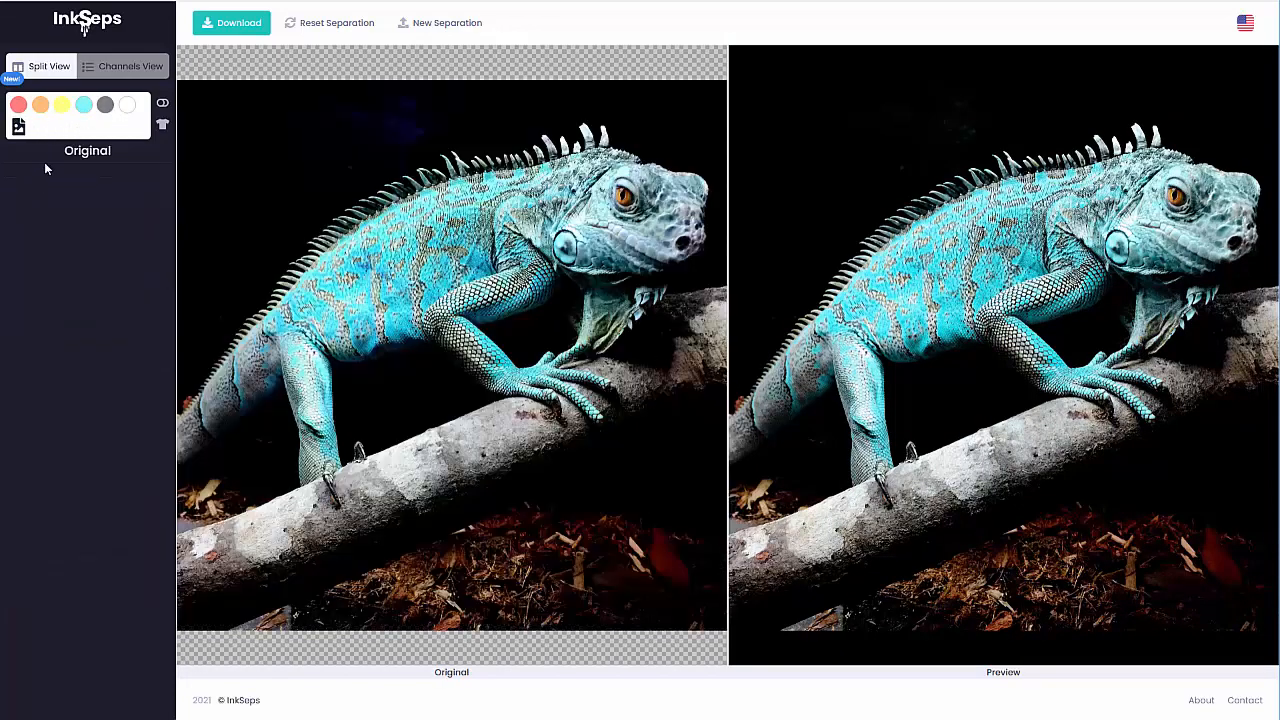
left_click(62, 104)
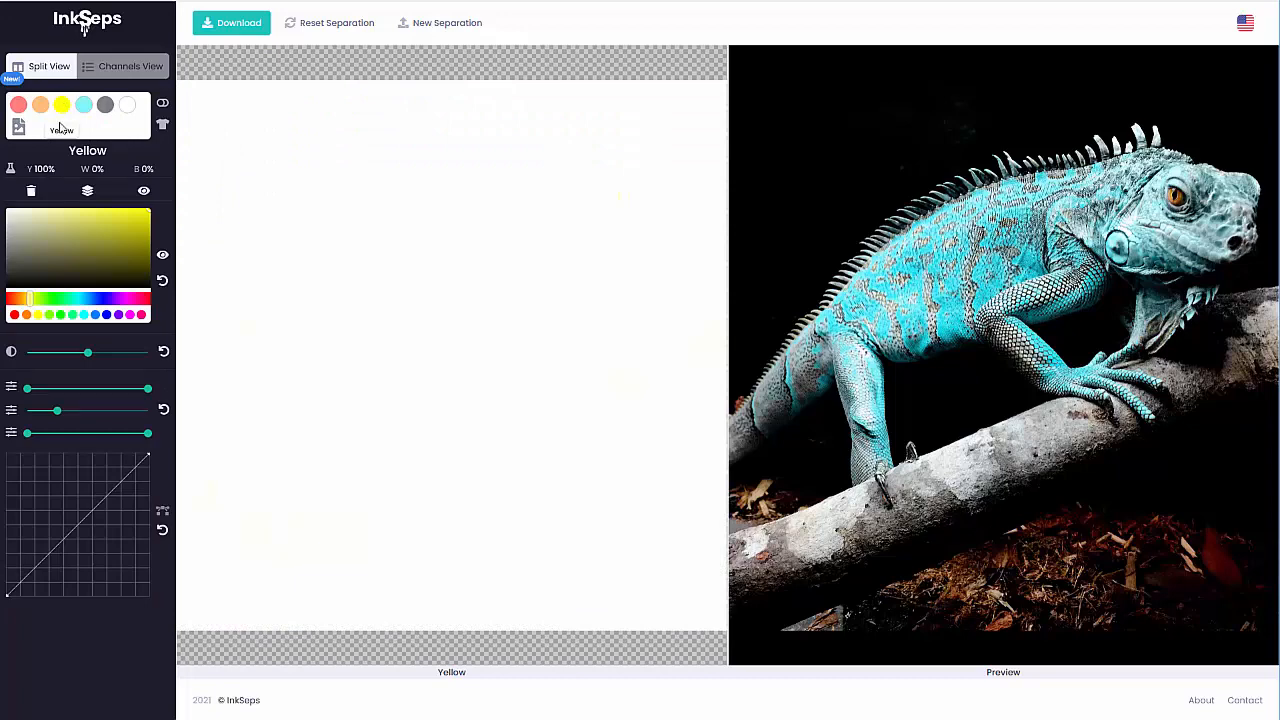
left_click(18, 110)
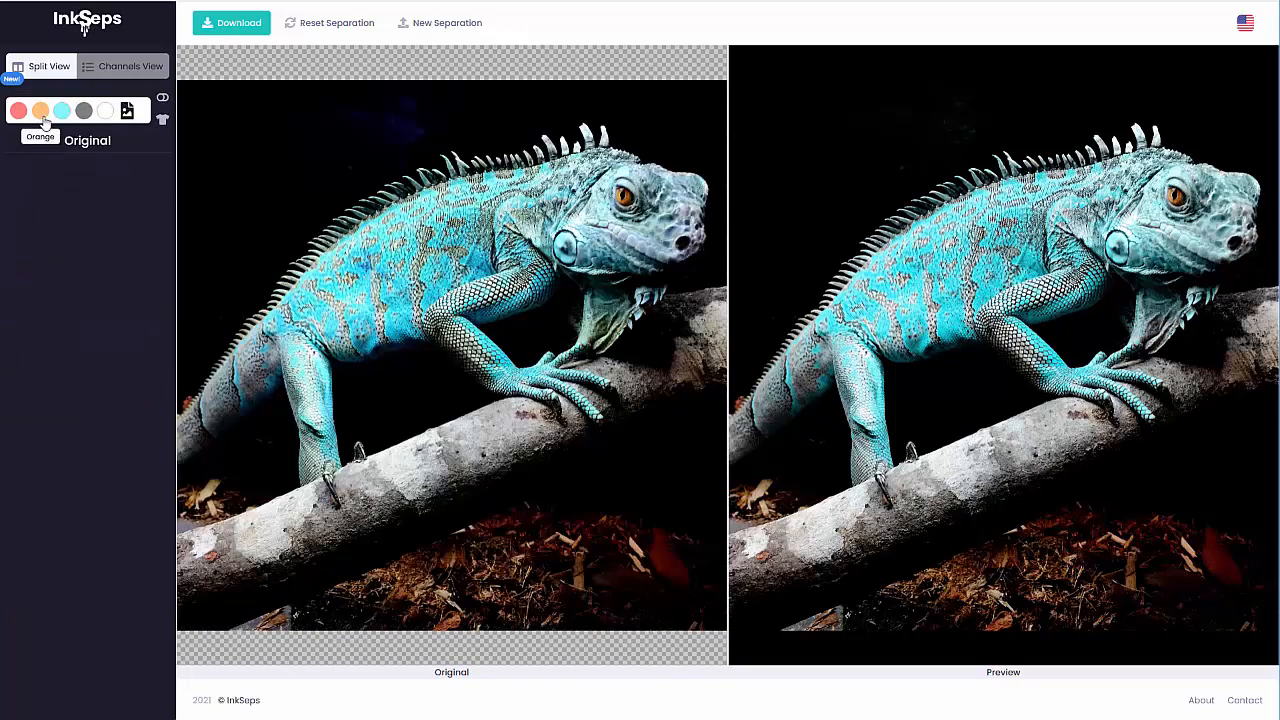
left_click(40, 112)
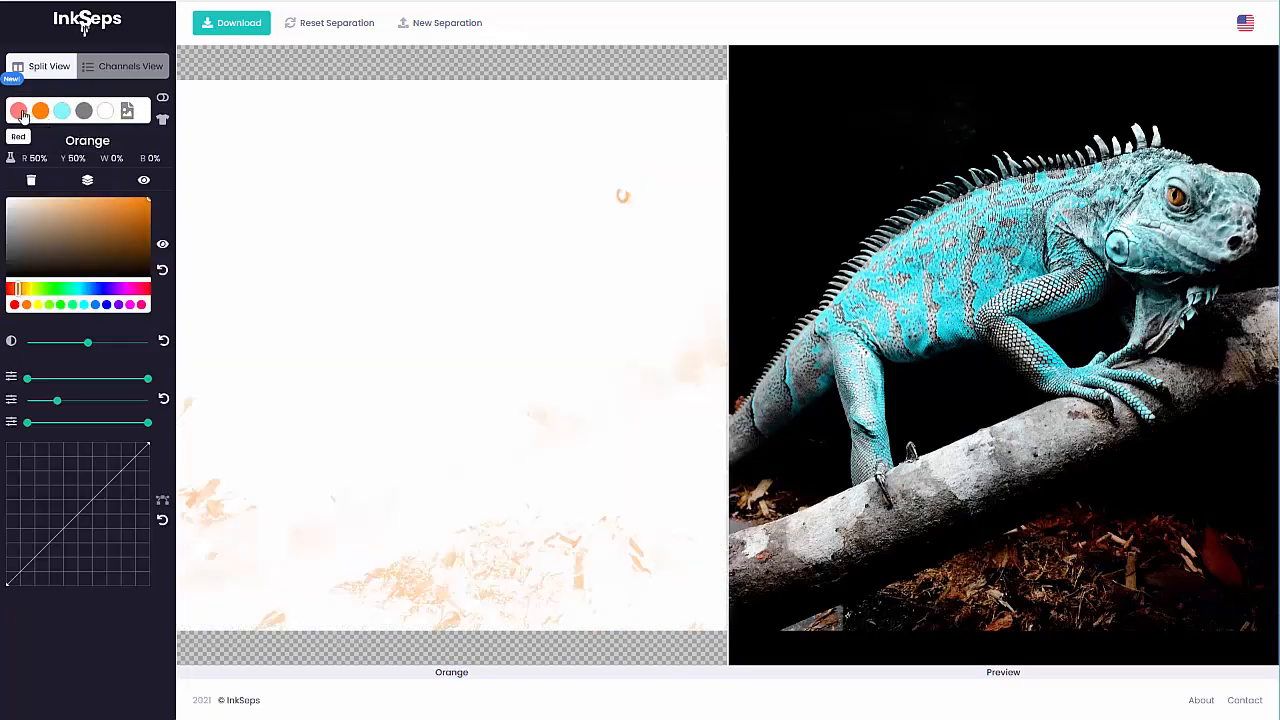
left_click(18, 110)
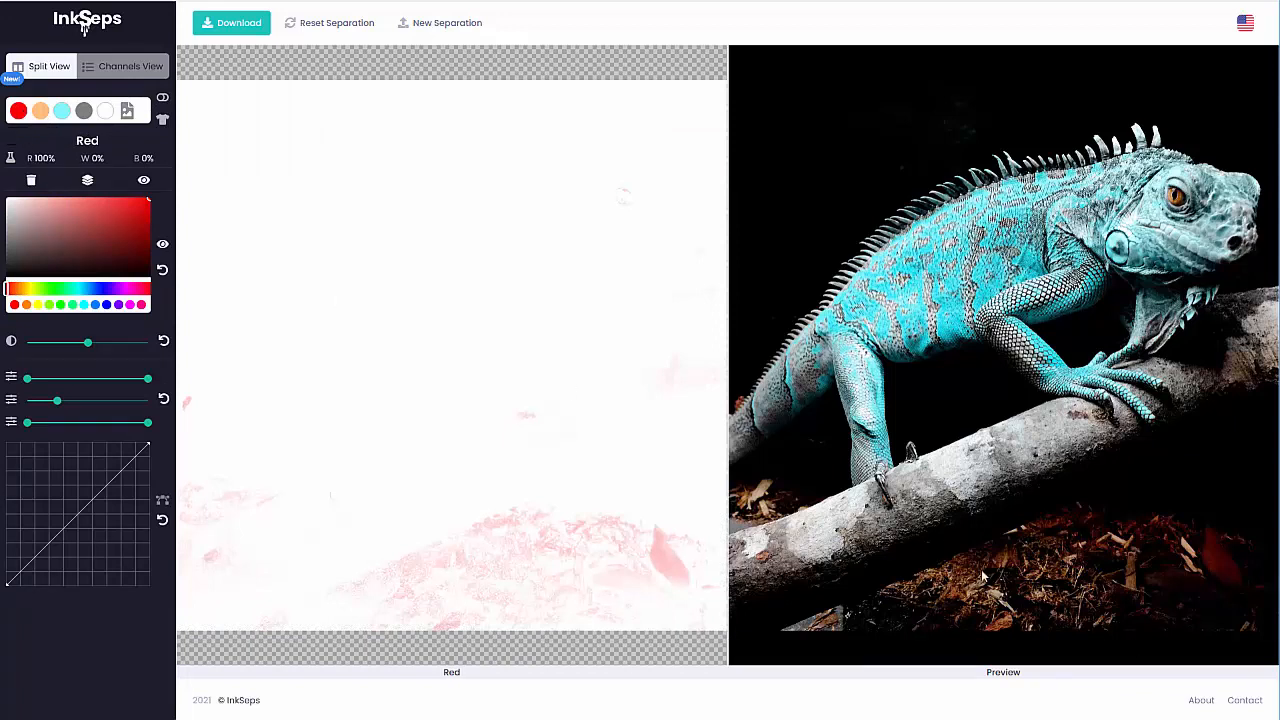
mouse_move(836, 630)
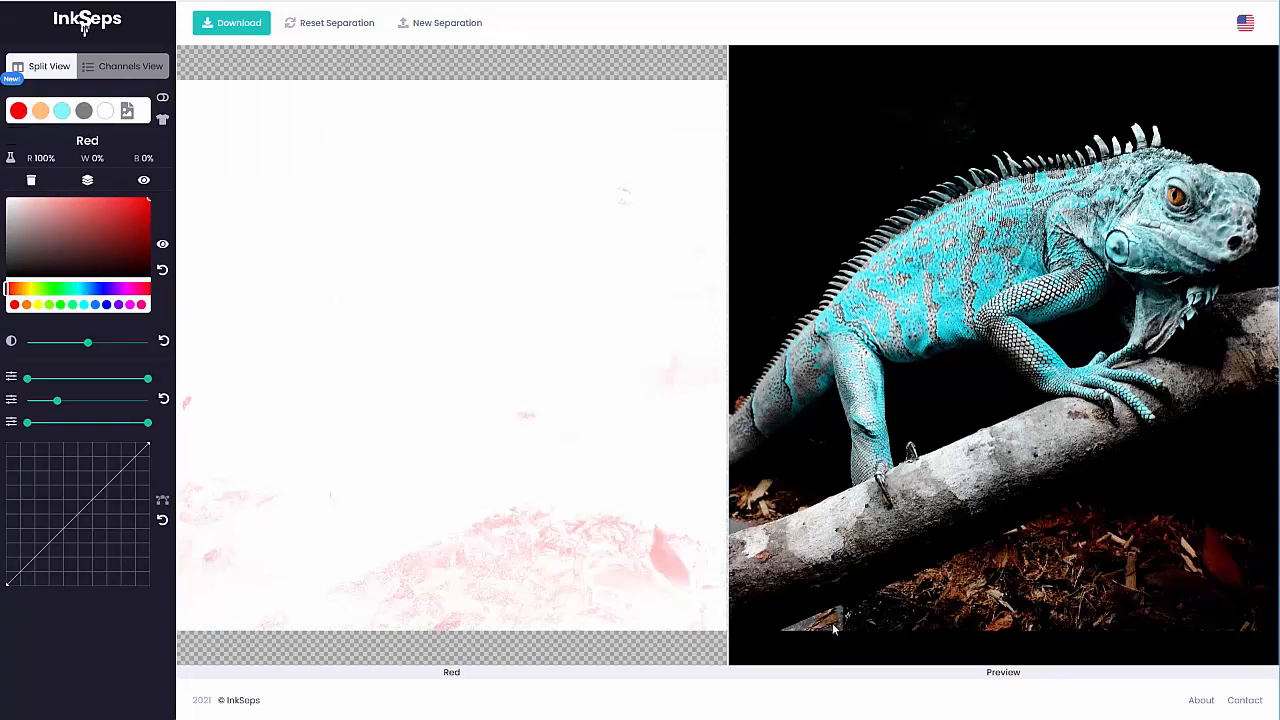
mouse_move(1108, 558)
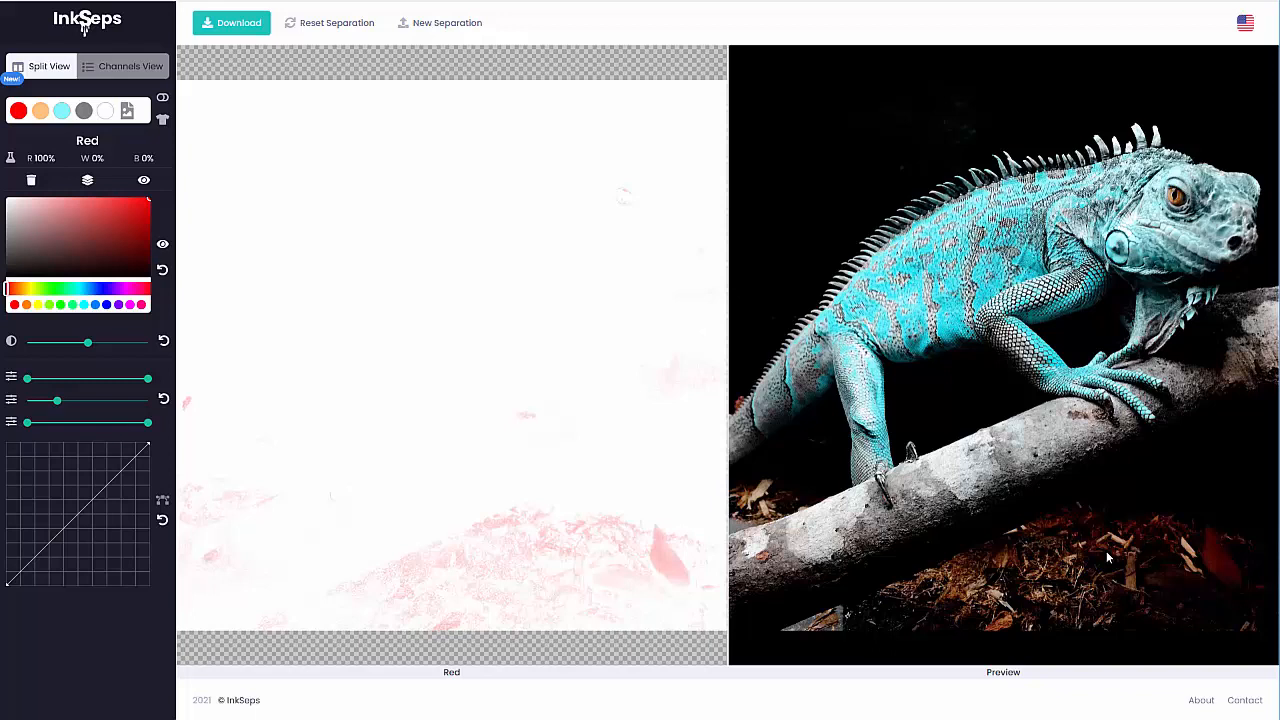
mouse_move(40, 110)
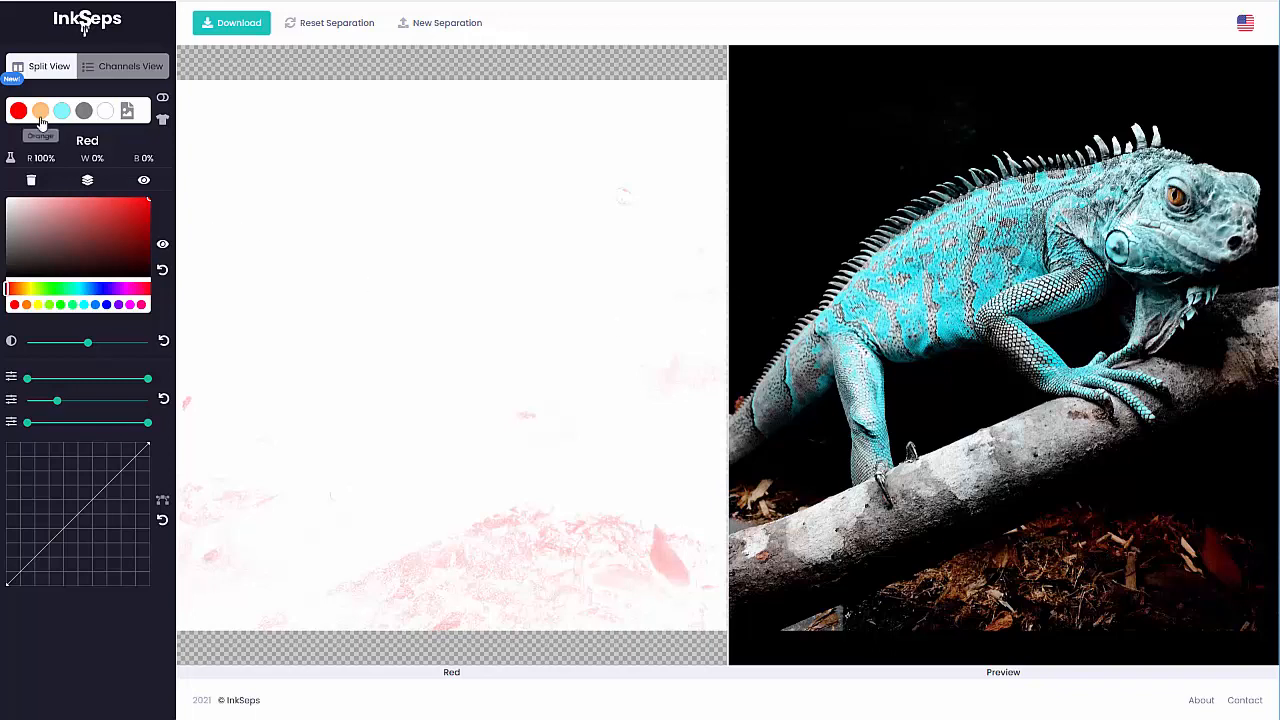
mouse_move(88, 180)
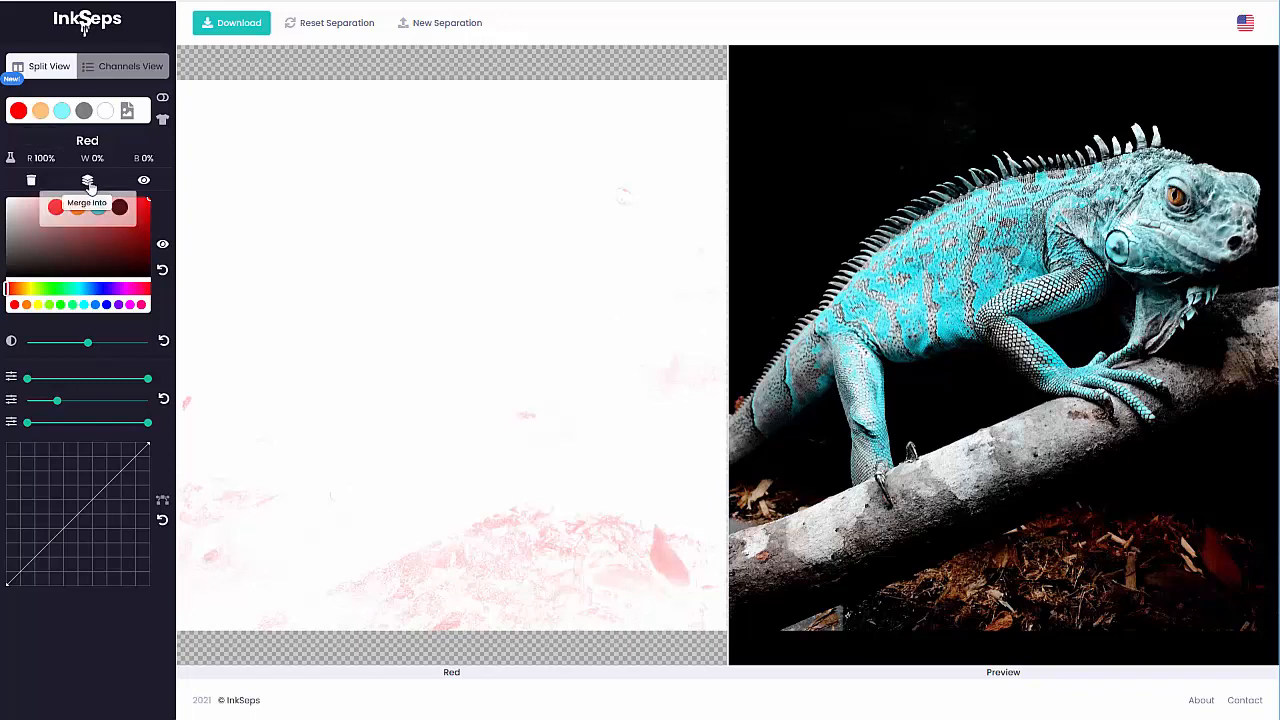
Step: Merge Red into Orange, check the original, and reopen the Orange channel
left_click(40, 110)
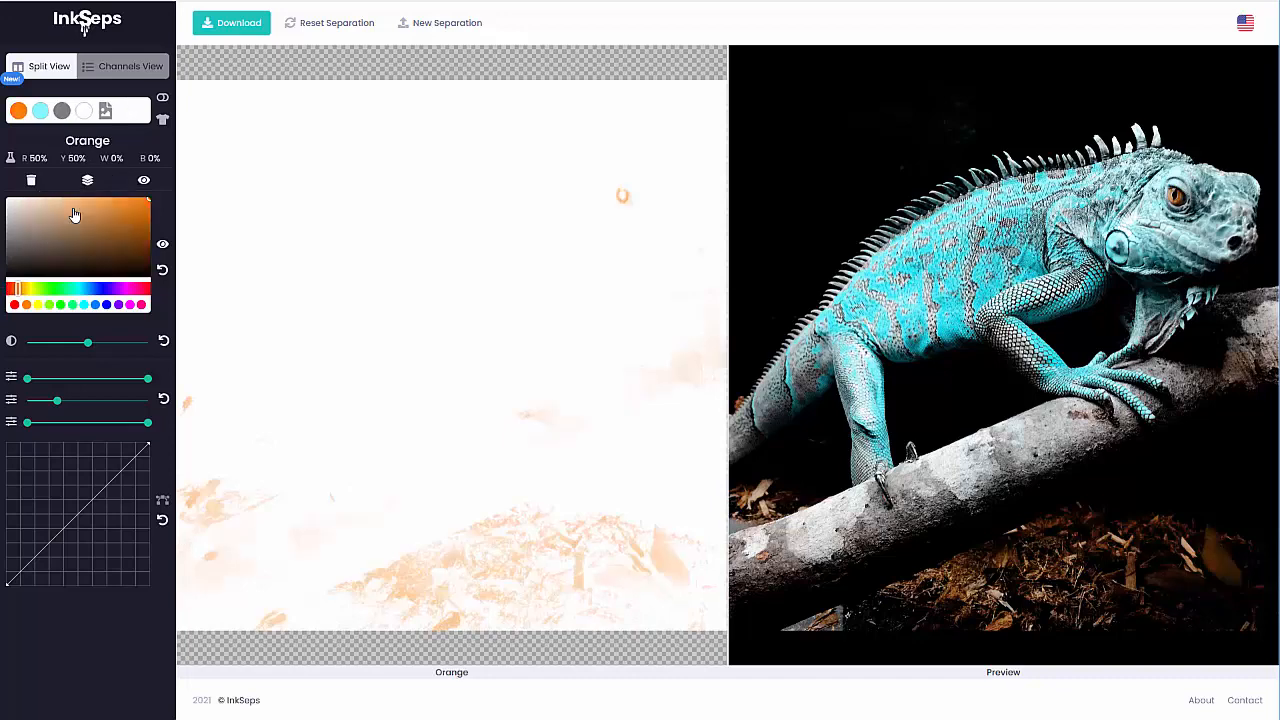
mouse_move(36, 284)
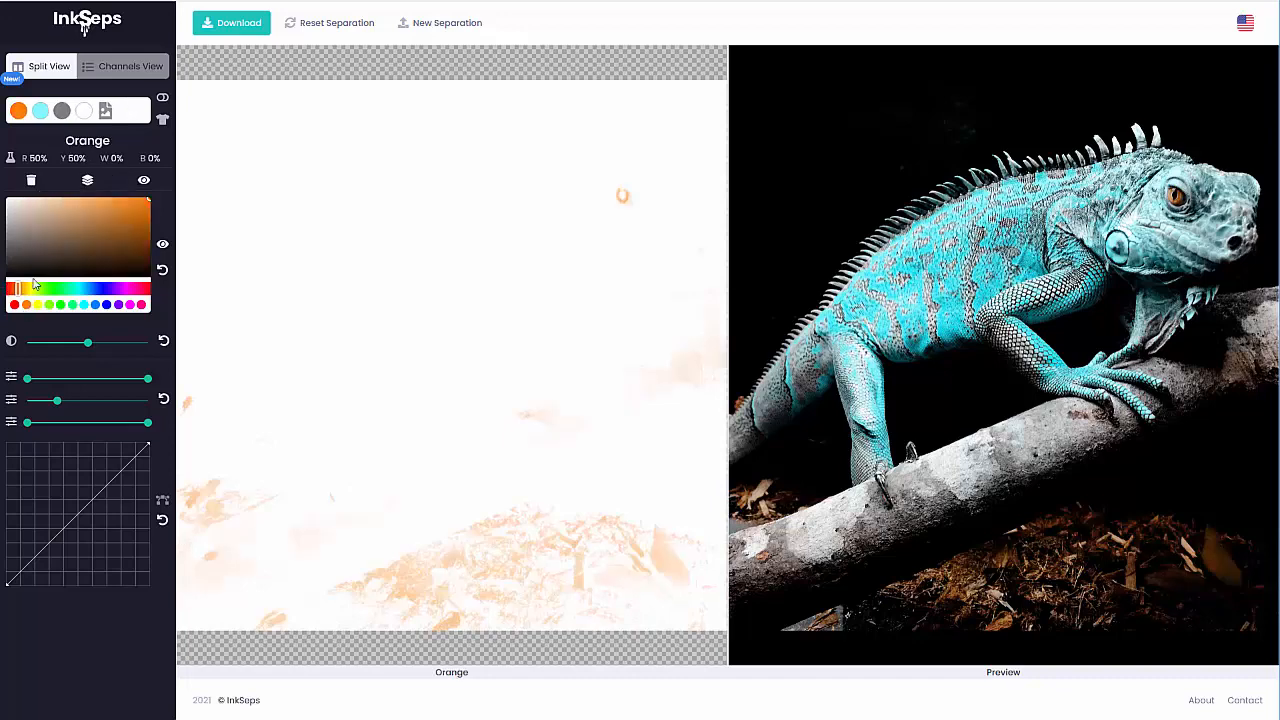
left_click(104, 110)
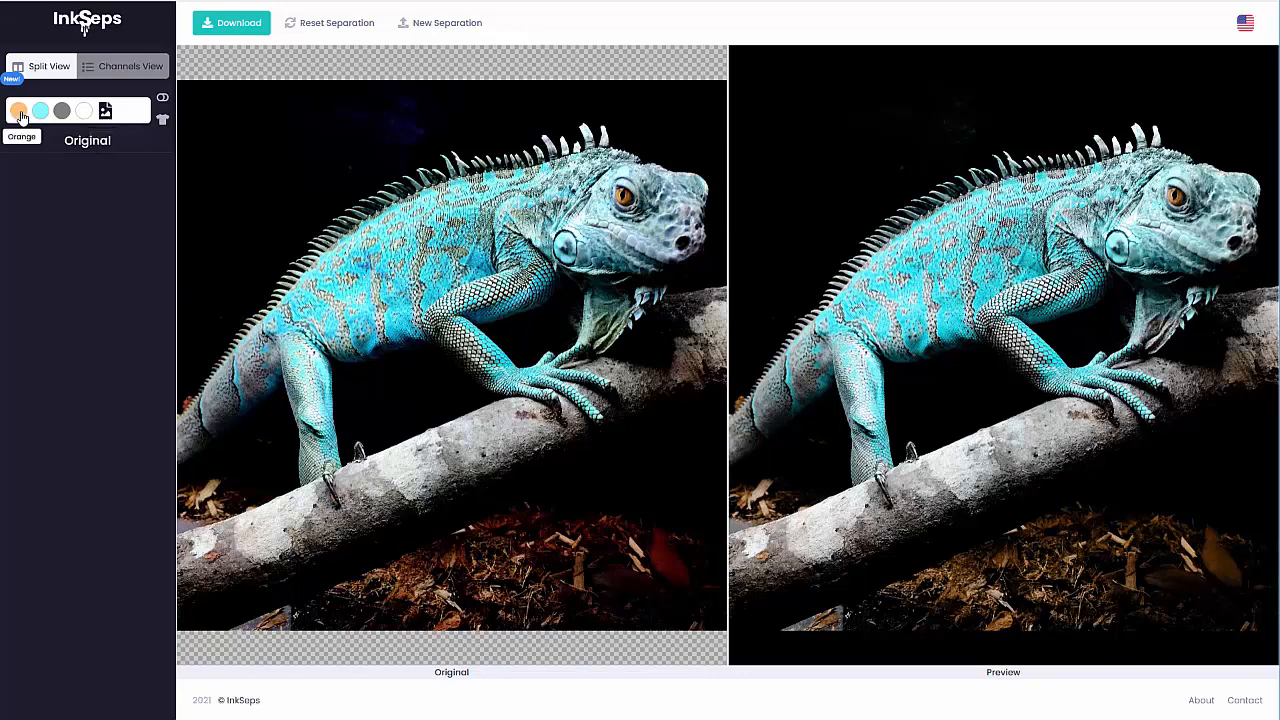
mouse_move(40, 110)
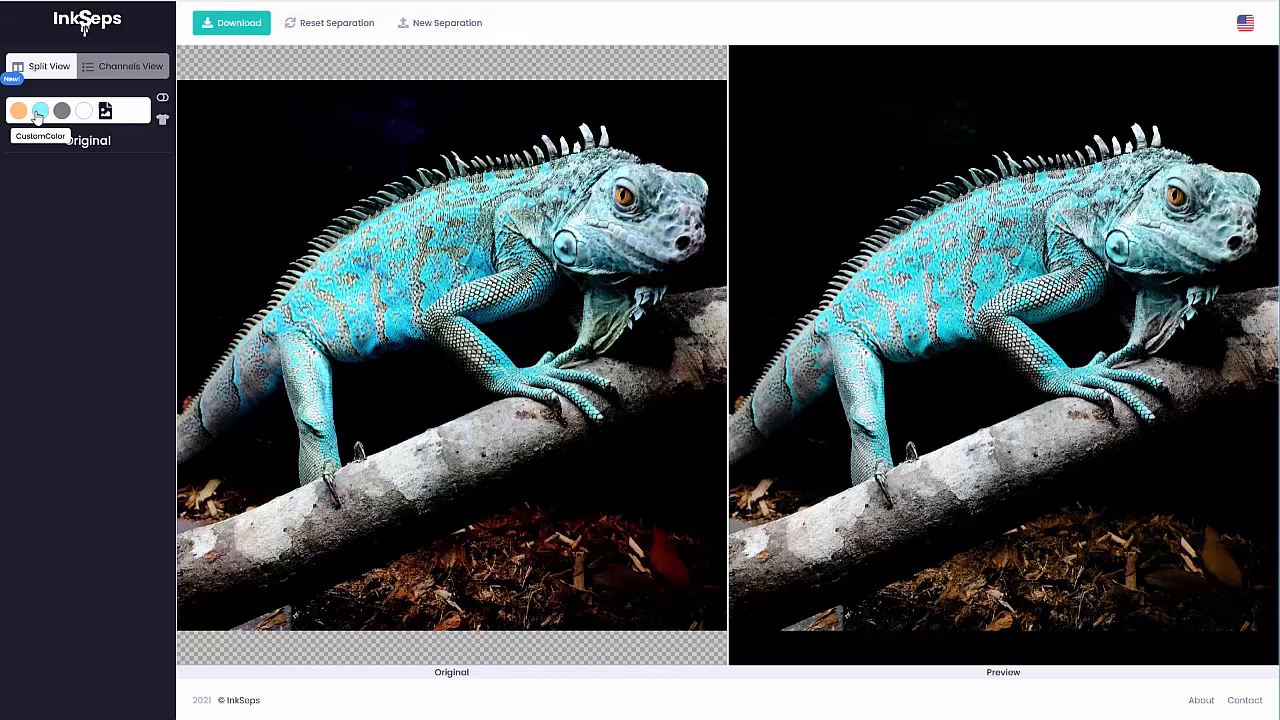
mouse_move(62, 112)
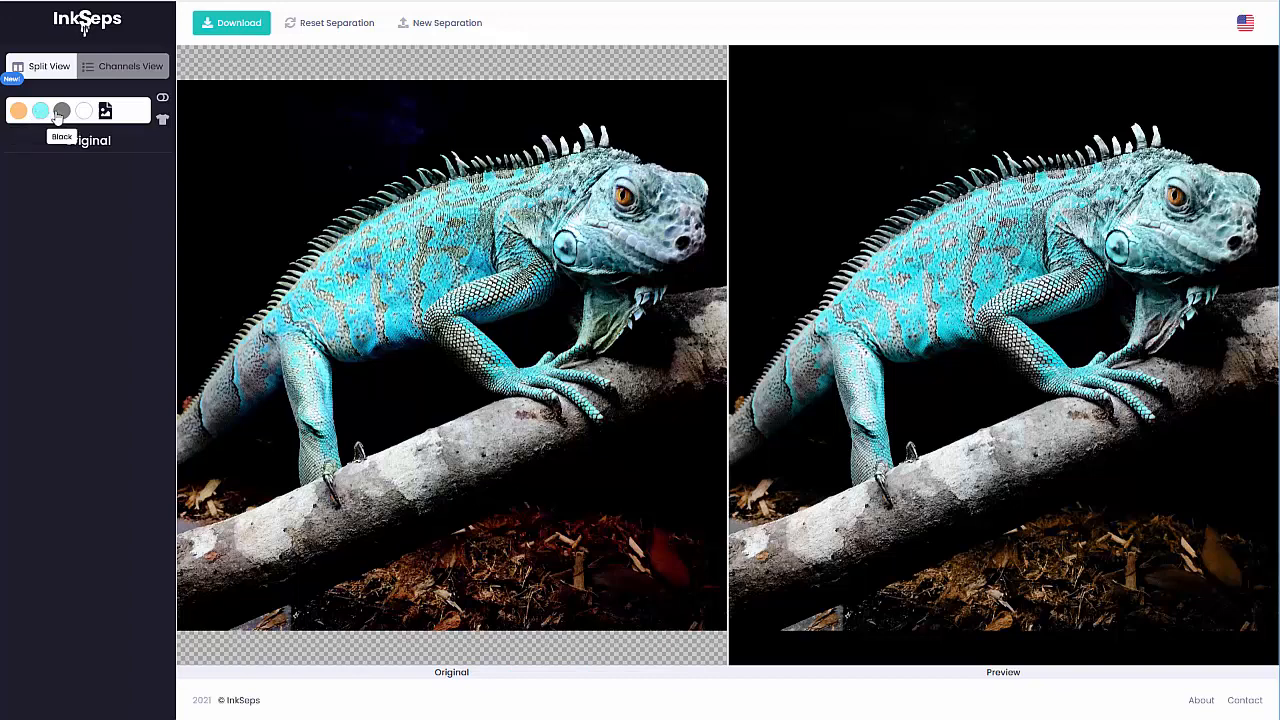
mouse_move(84, 110)
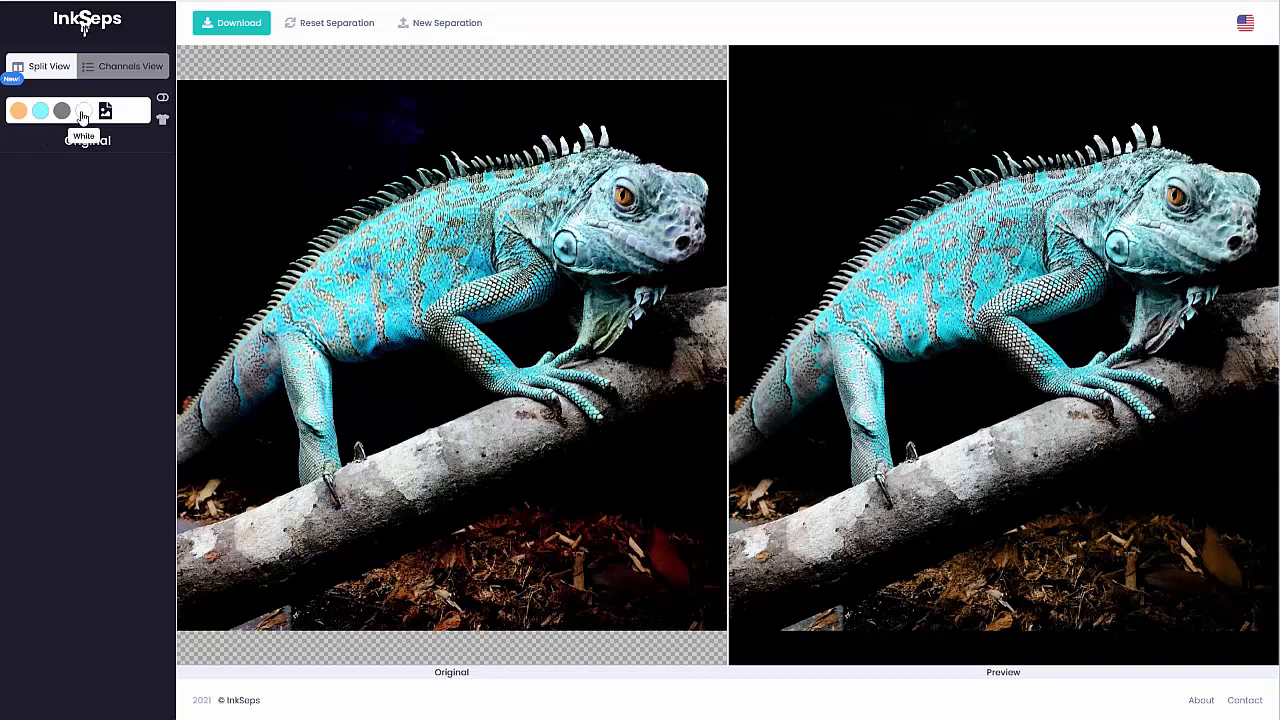
left_click(18, 110)
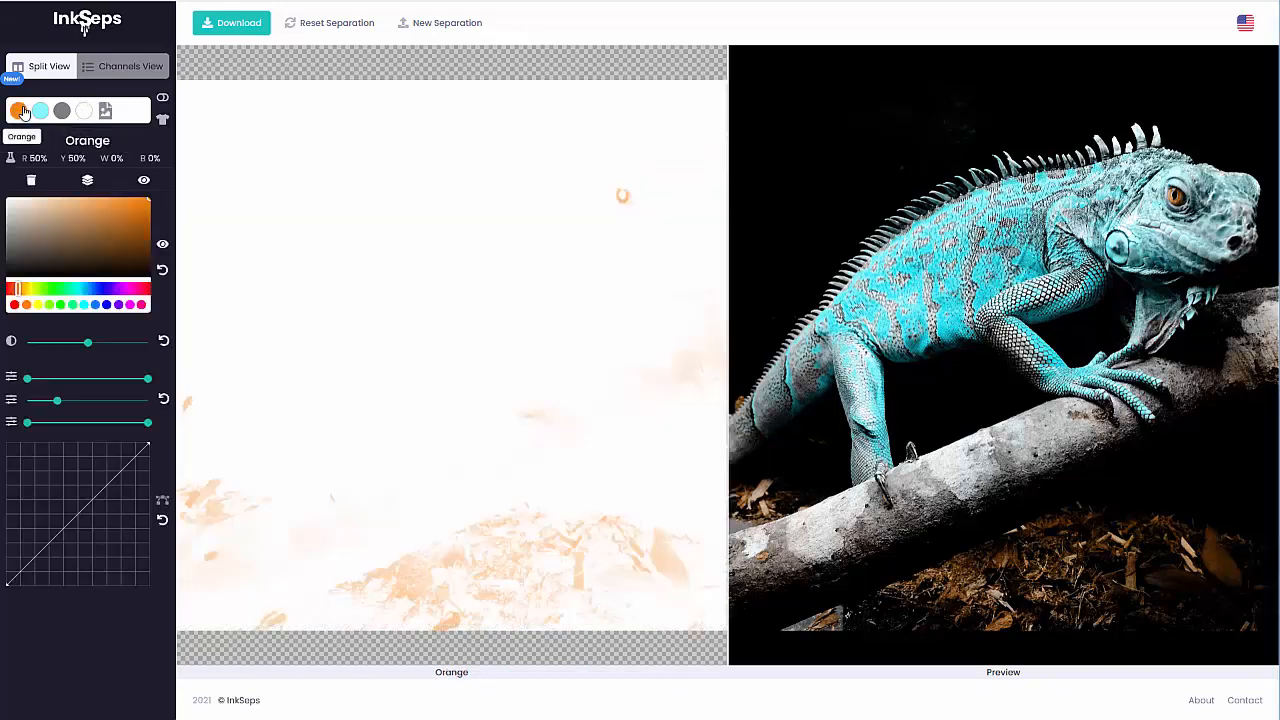
Step: Toggle the custom cyan channel's visibility and view the Black channel's grayscale separation
left_click(162, 244)
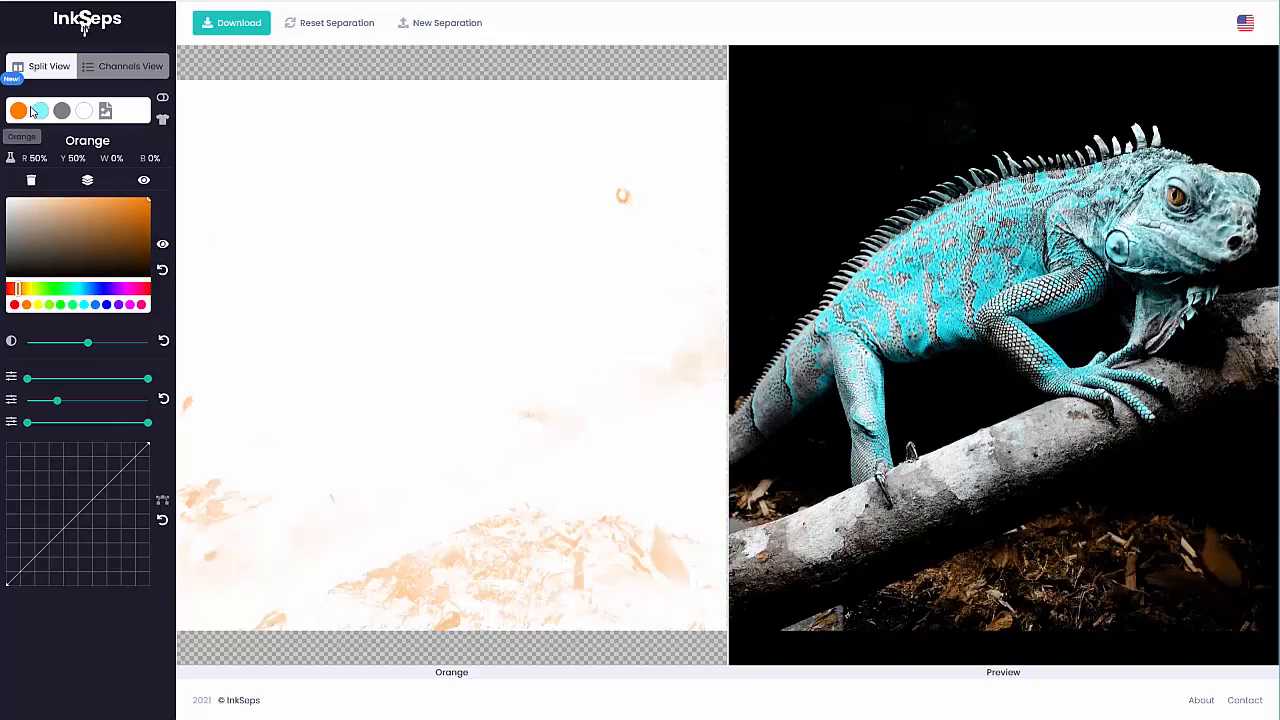
left_click(40, 110)
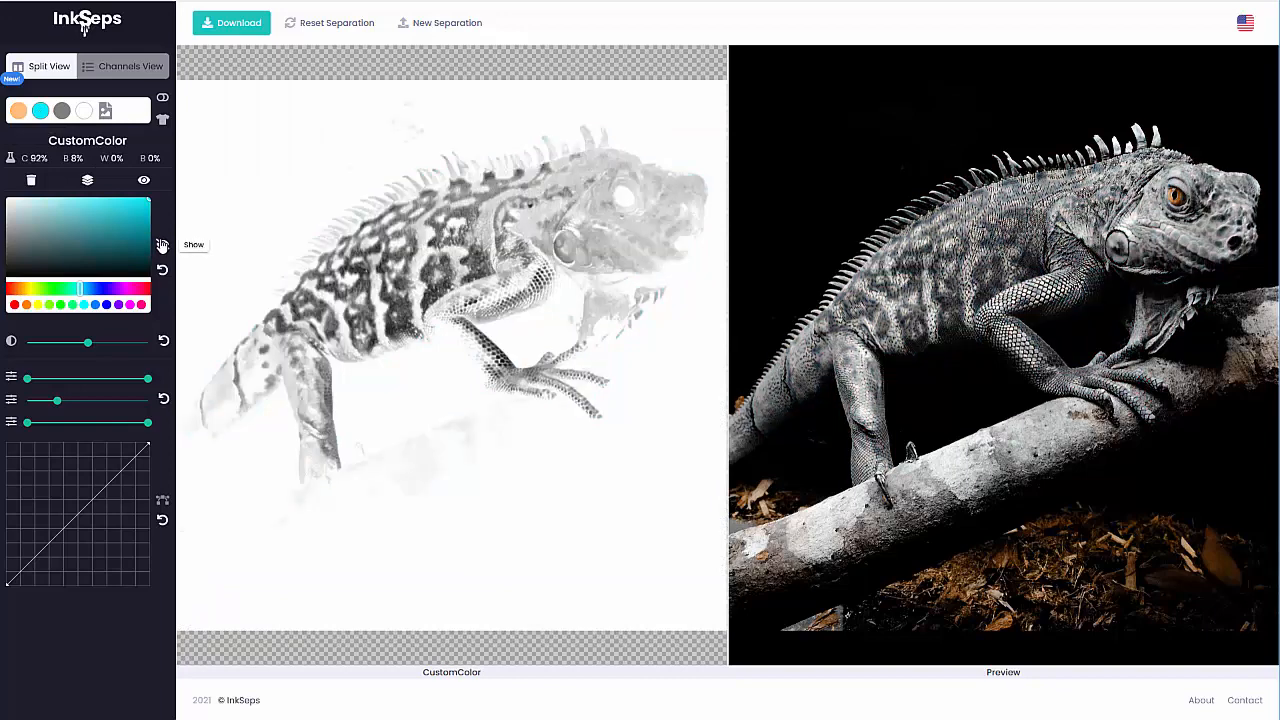
left_click(40, 110)
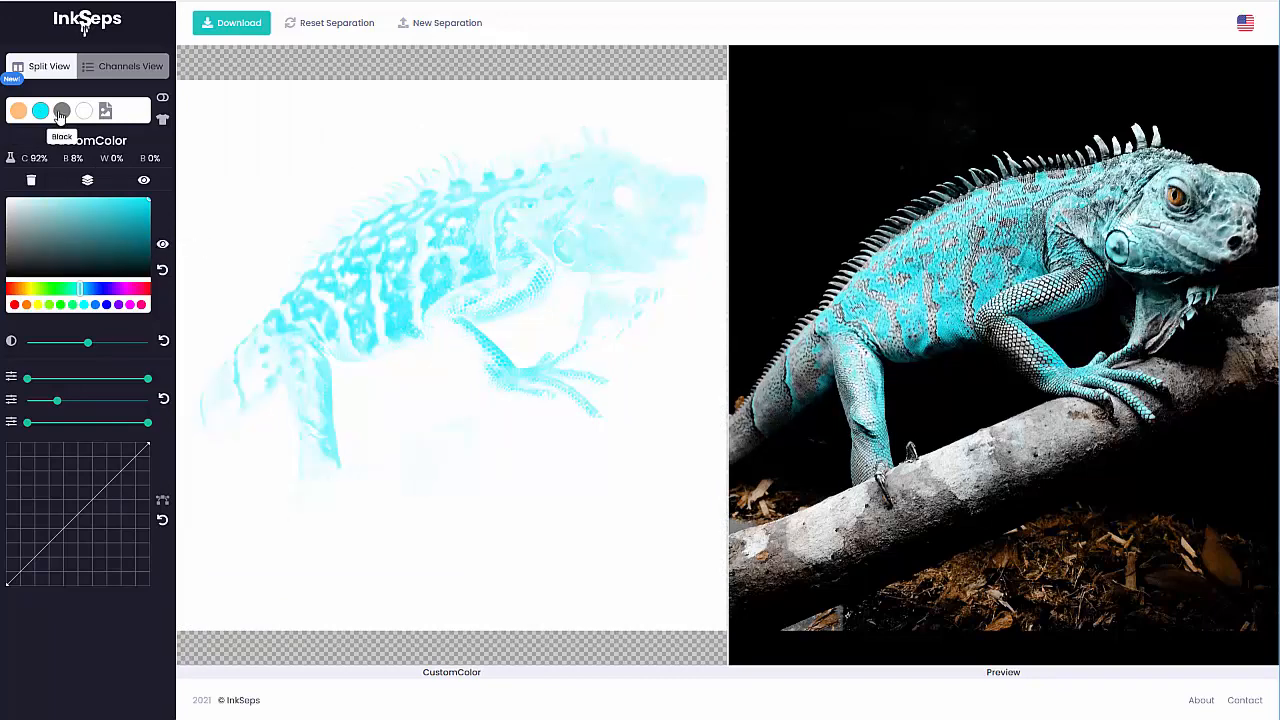
left_click(62, 110)
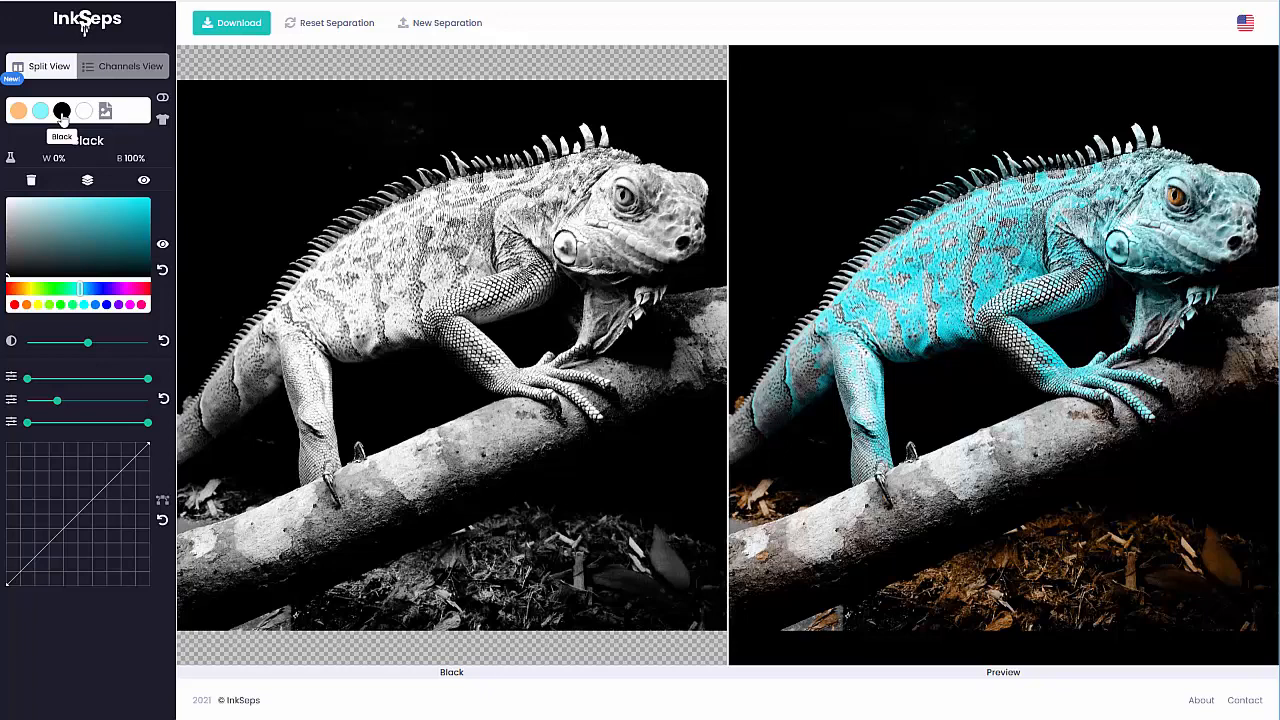
Step: Show the original iguana photo beside the preview again
left_click(104, 110)
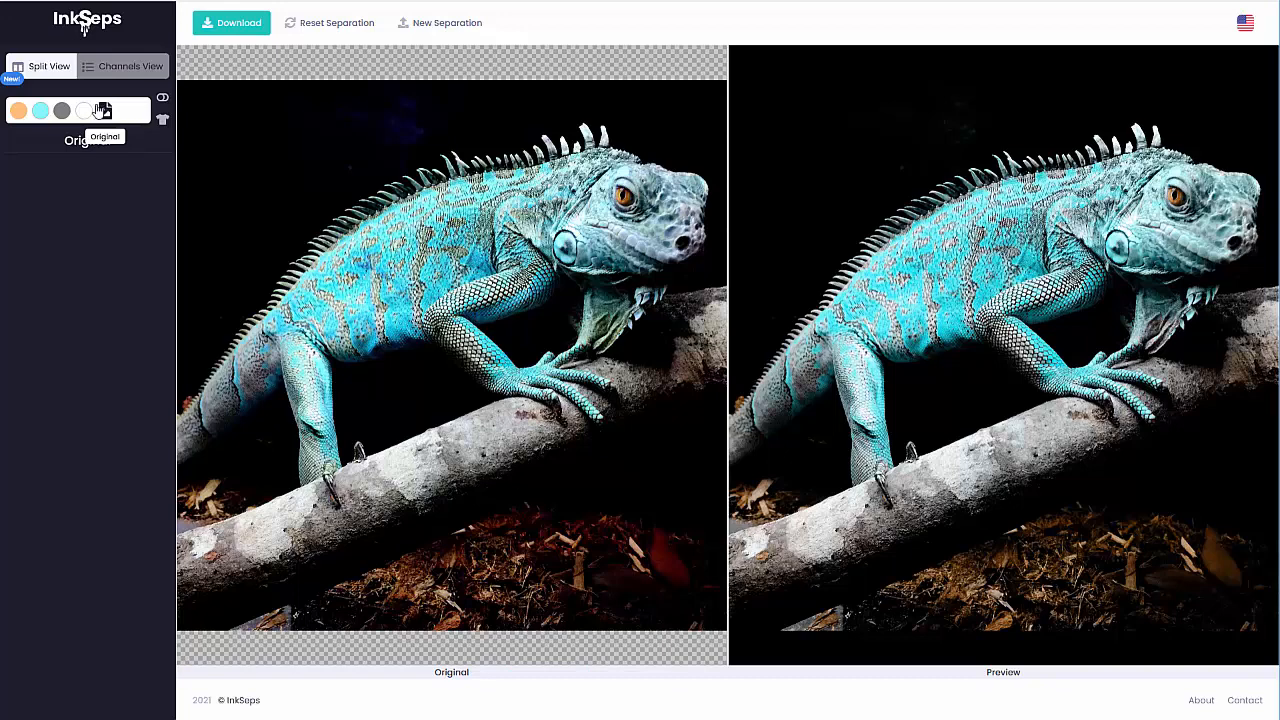
mouse_move(40, 110)
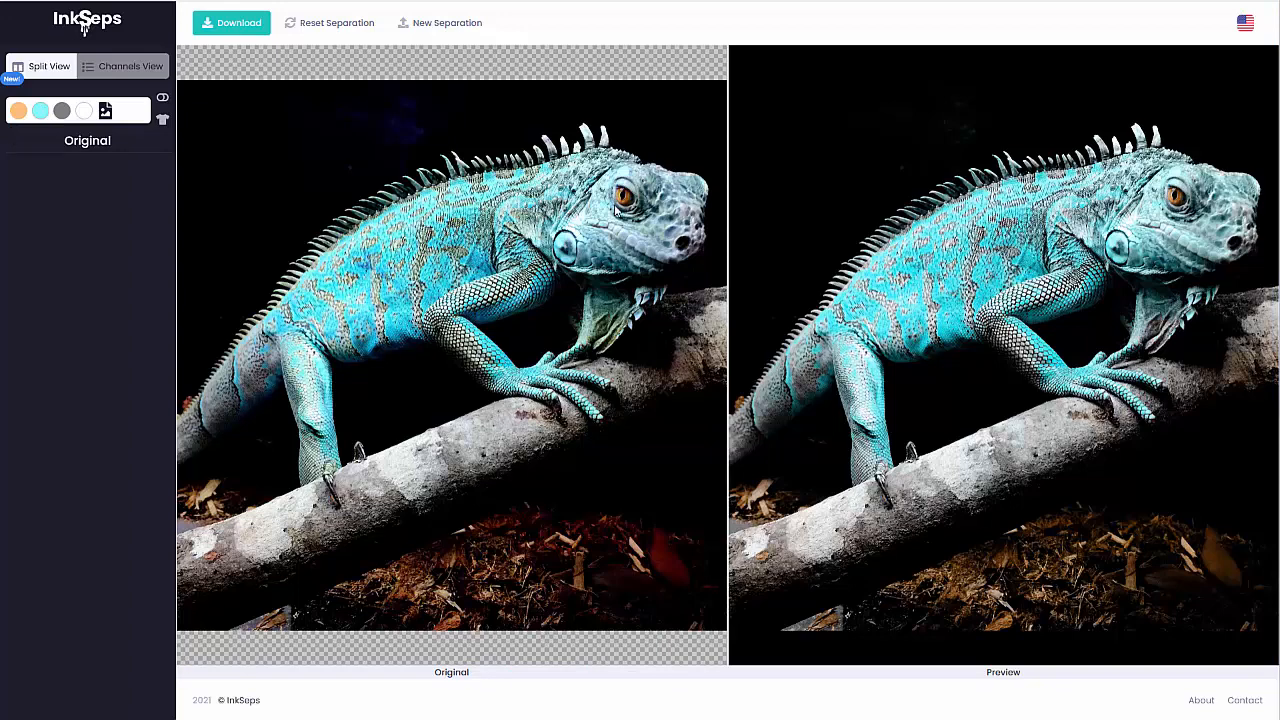
mouse_move(256, 144)
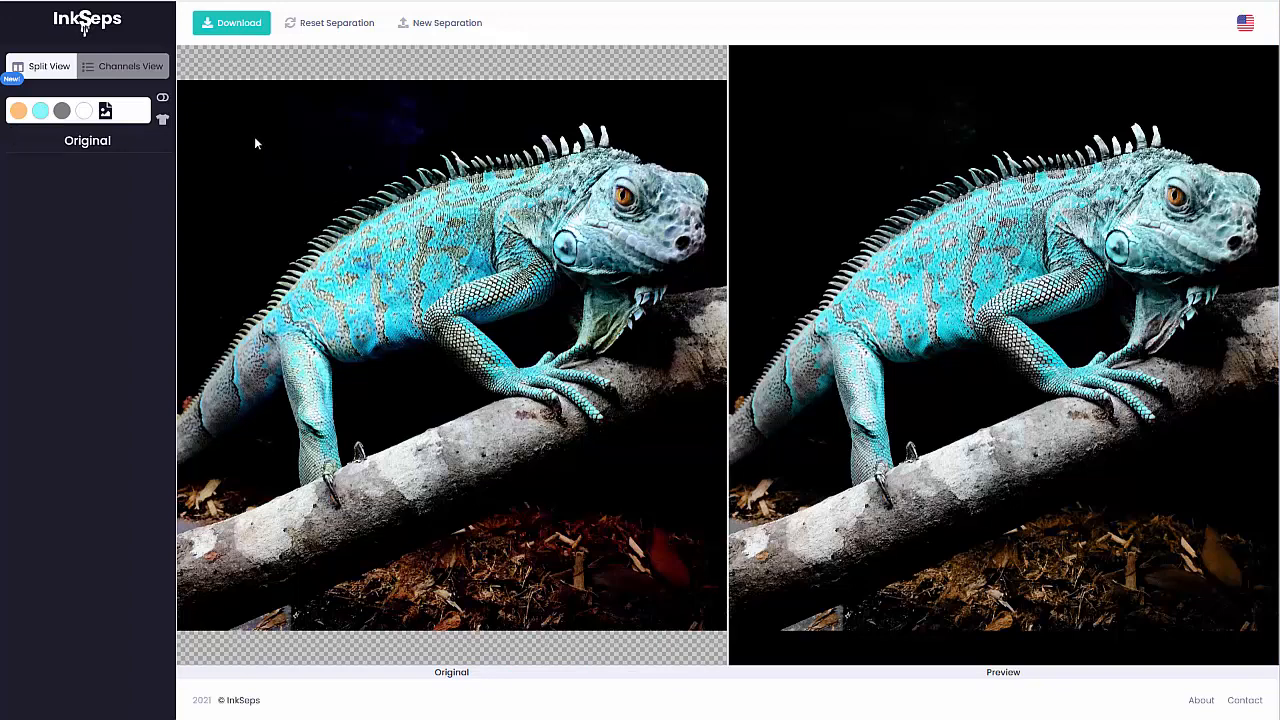
mouse_move(78, 28)
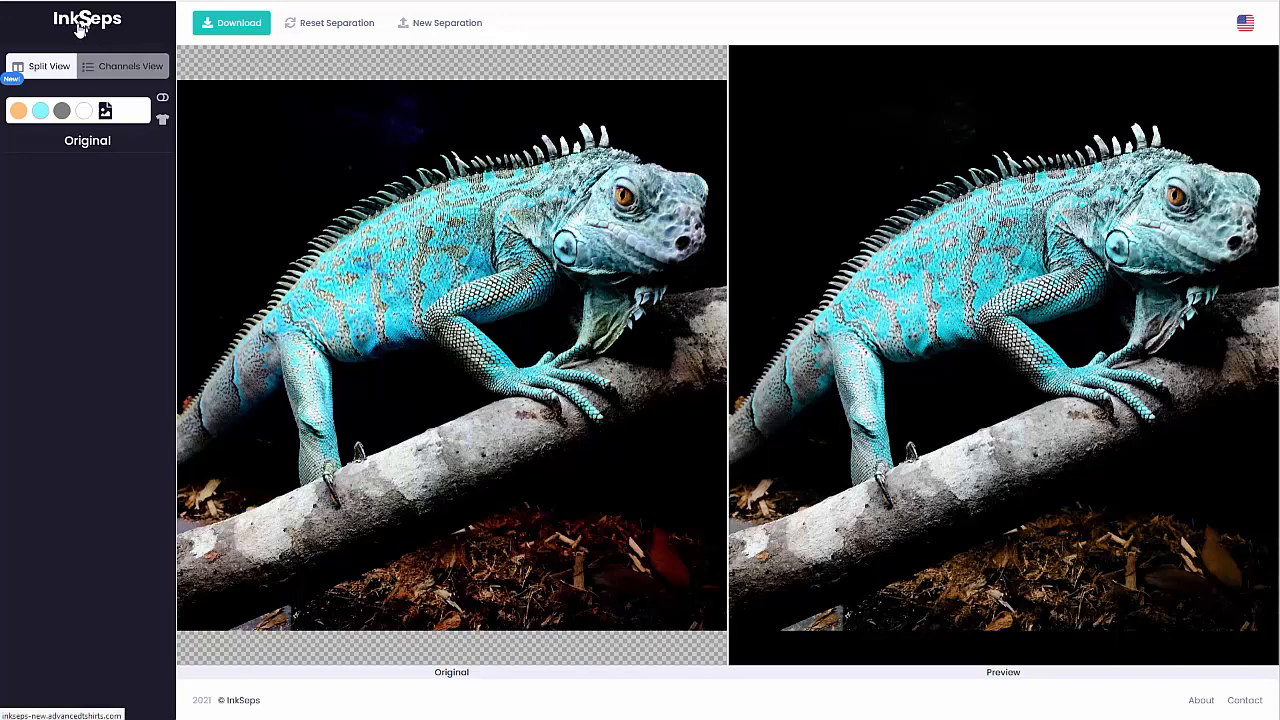